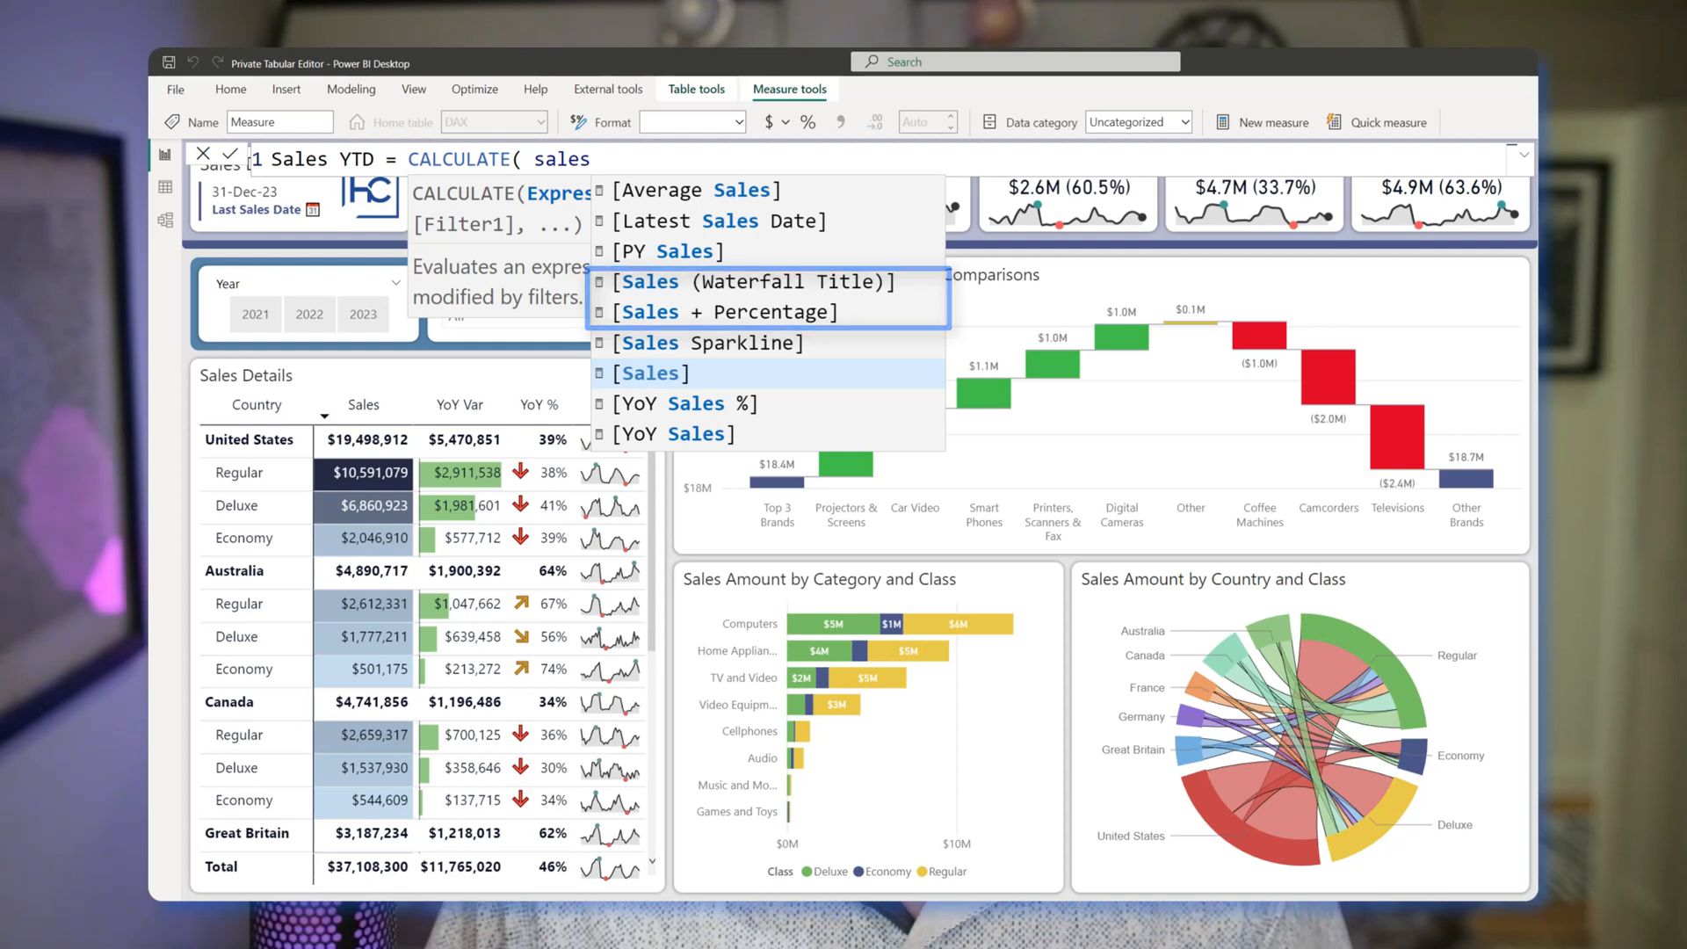
mouse_move(650, 373)
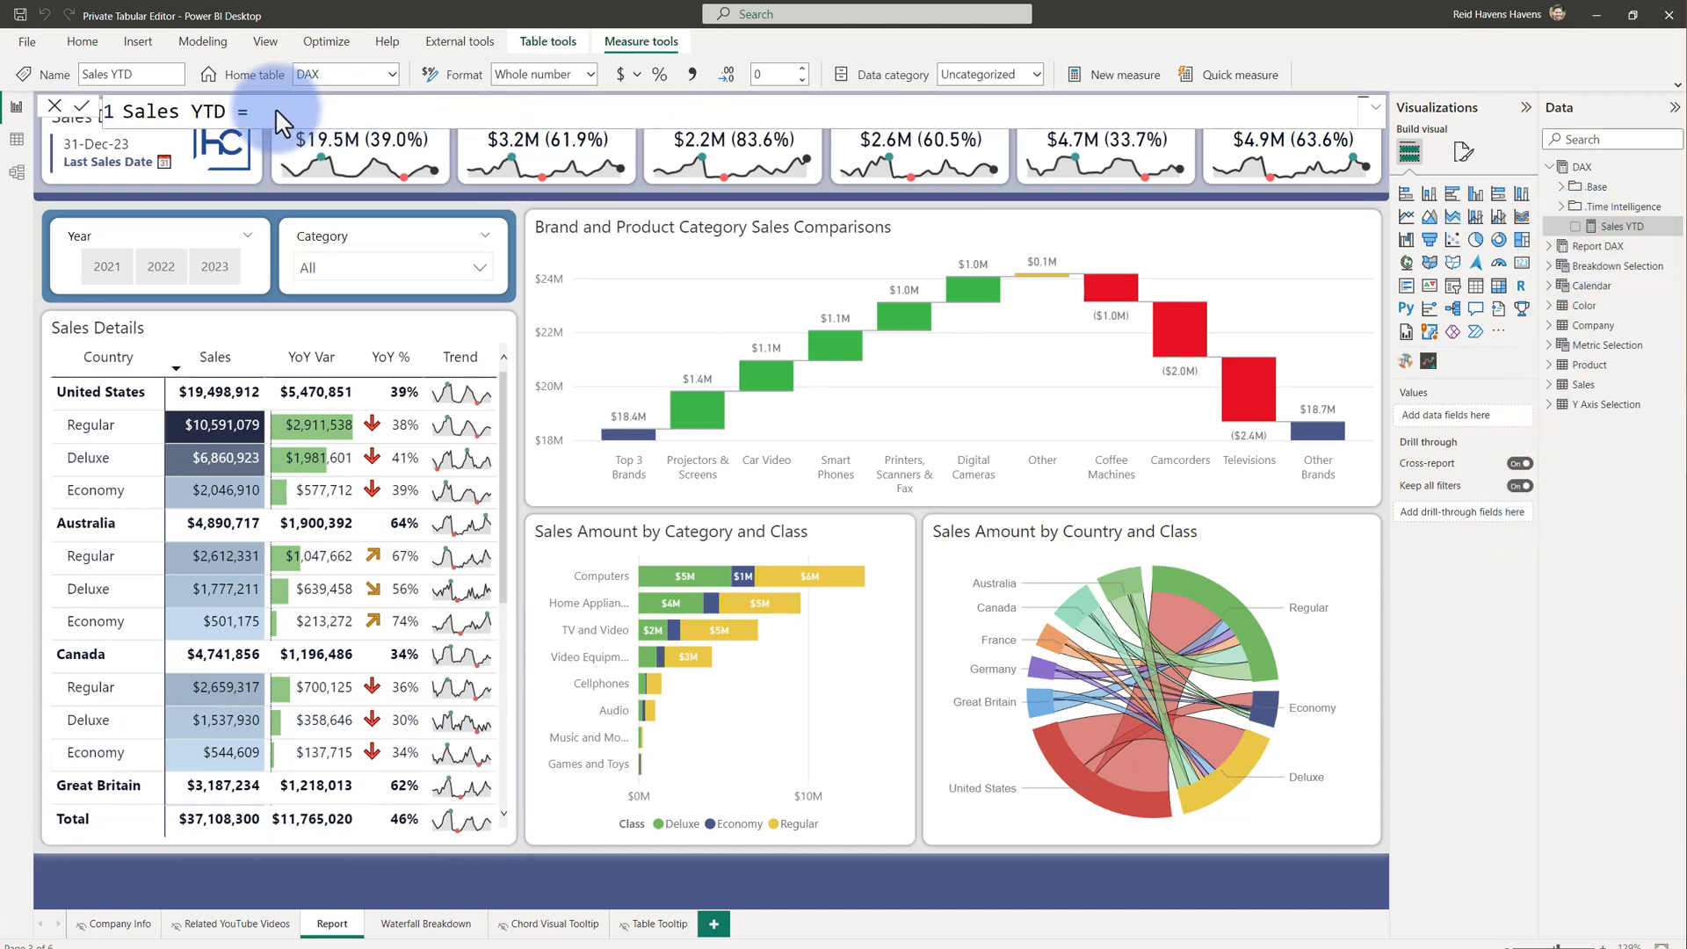
mouse_move(277, 210)
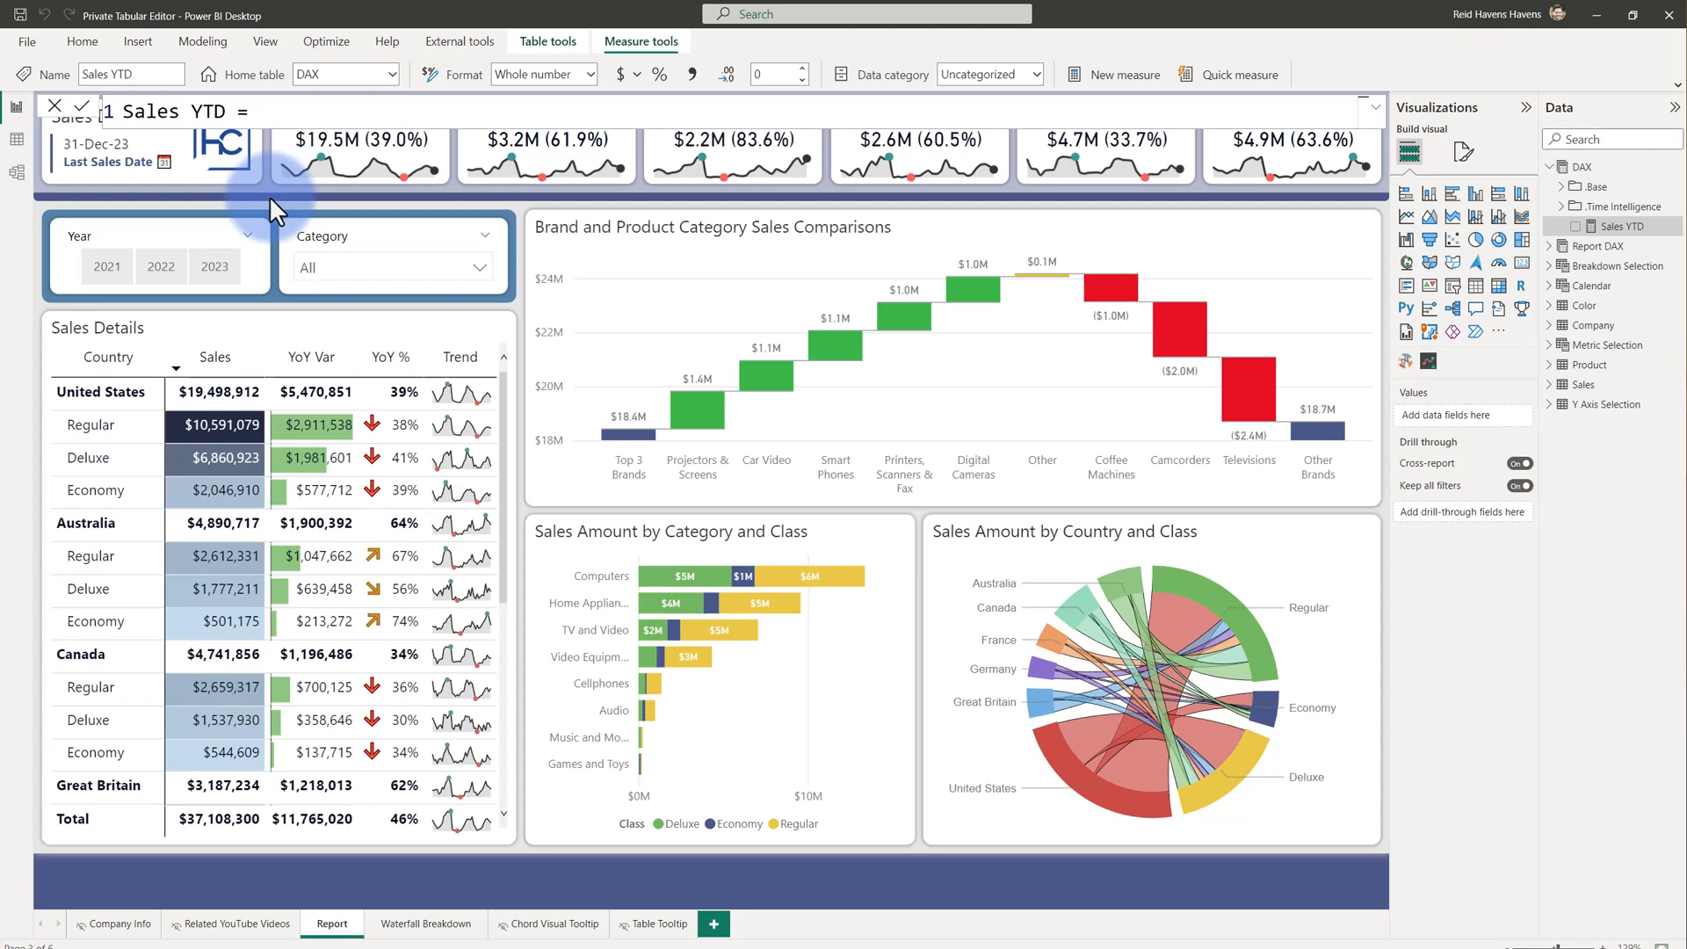
Enter 'CALCULATE( [' in the Sales YTD formula to list measure suggestions, including report measures
type("CALCULATE(")
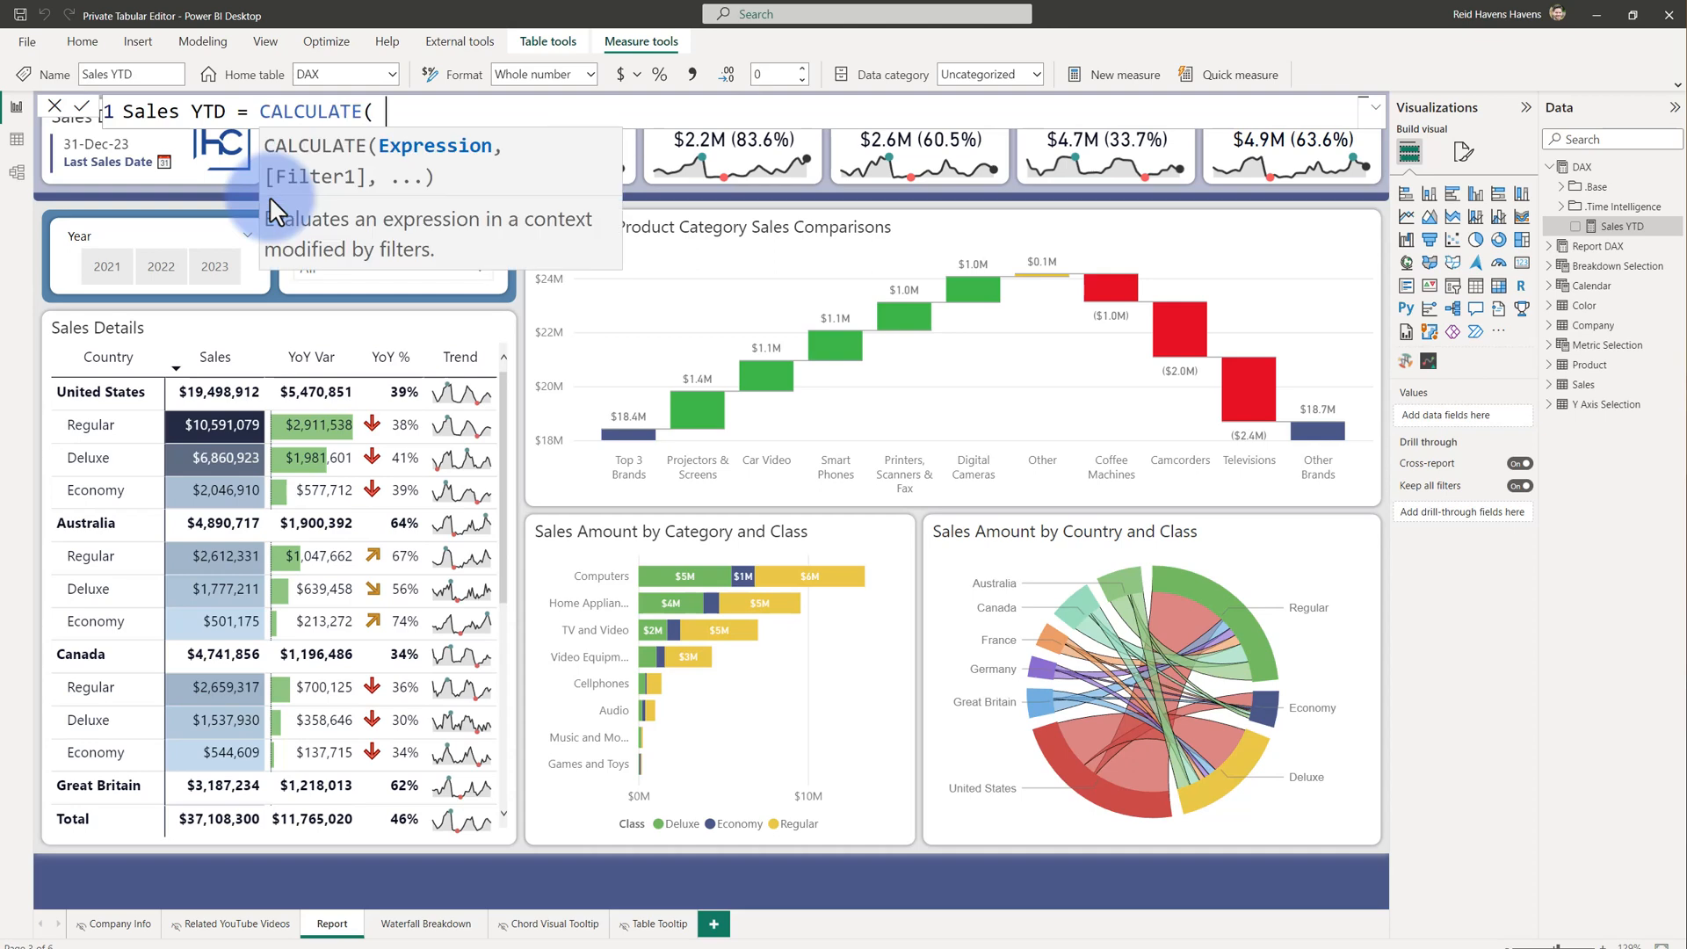
type("[")
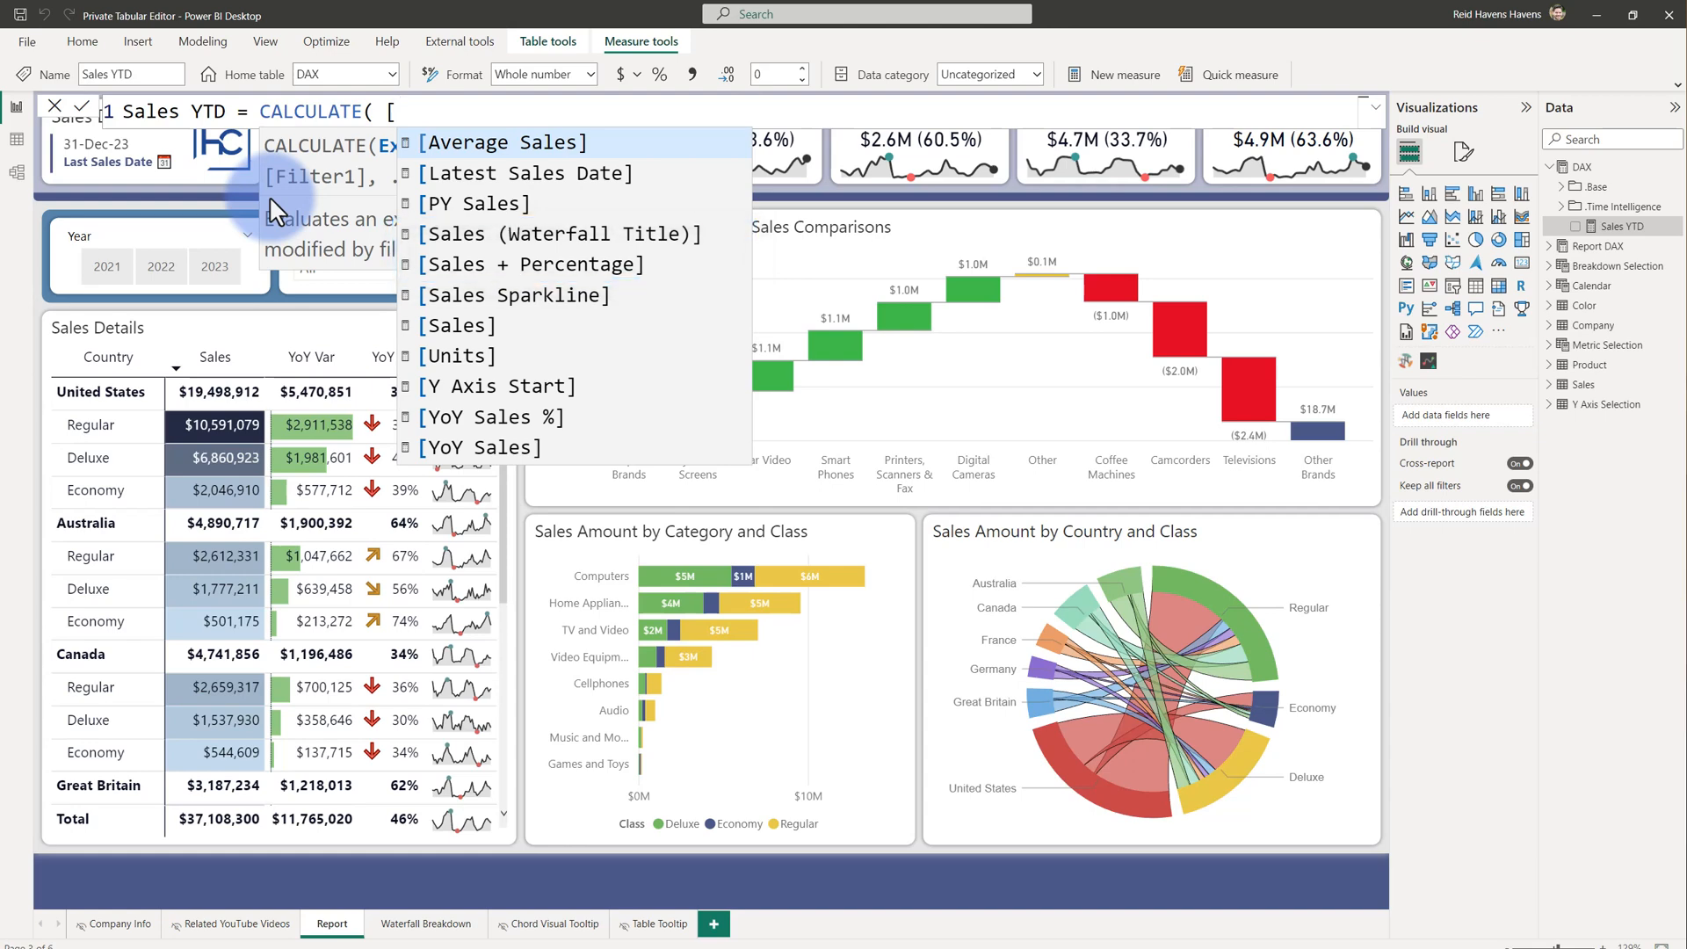
mouse_move(452, 387)
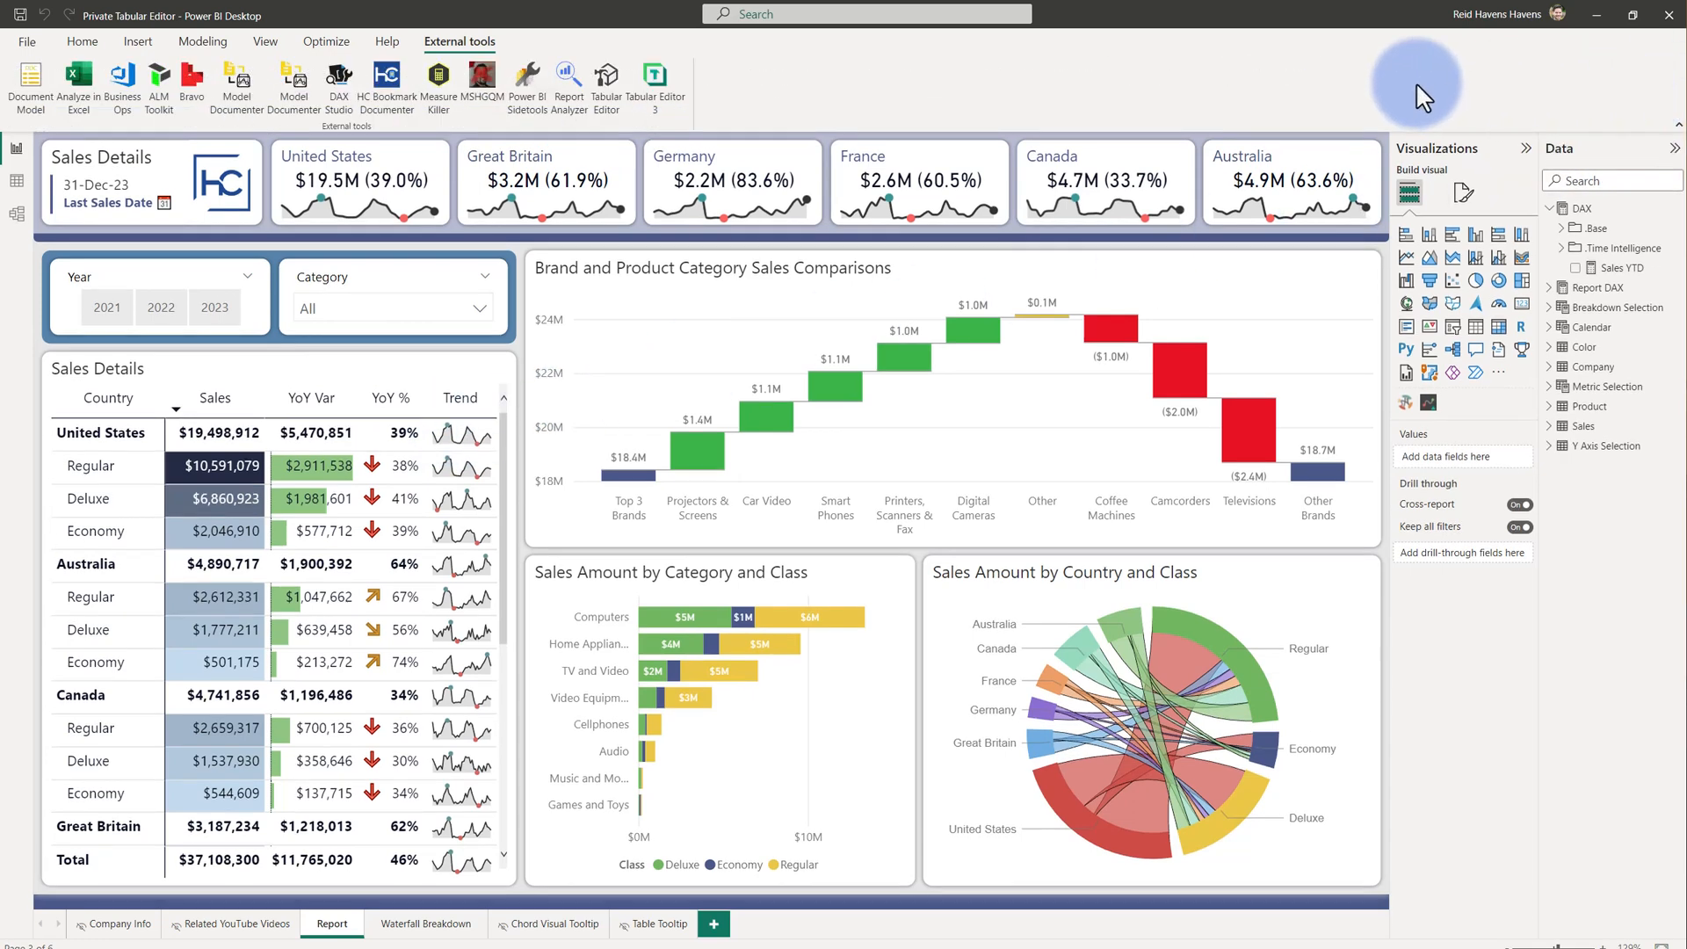
mouse_move(638, 84)
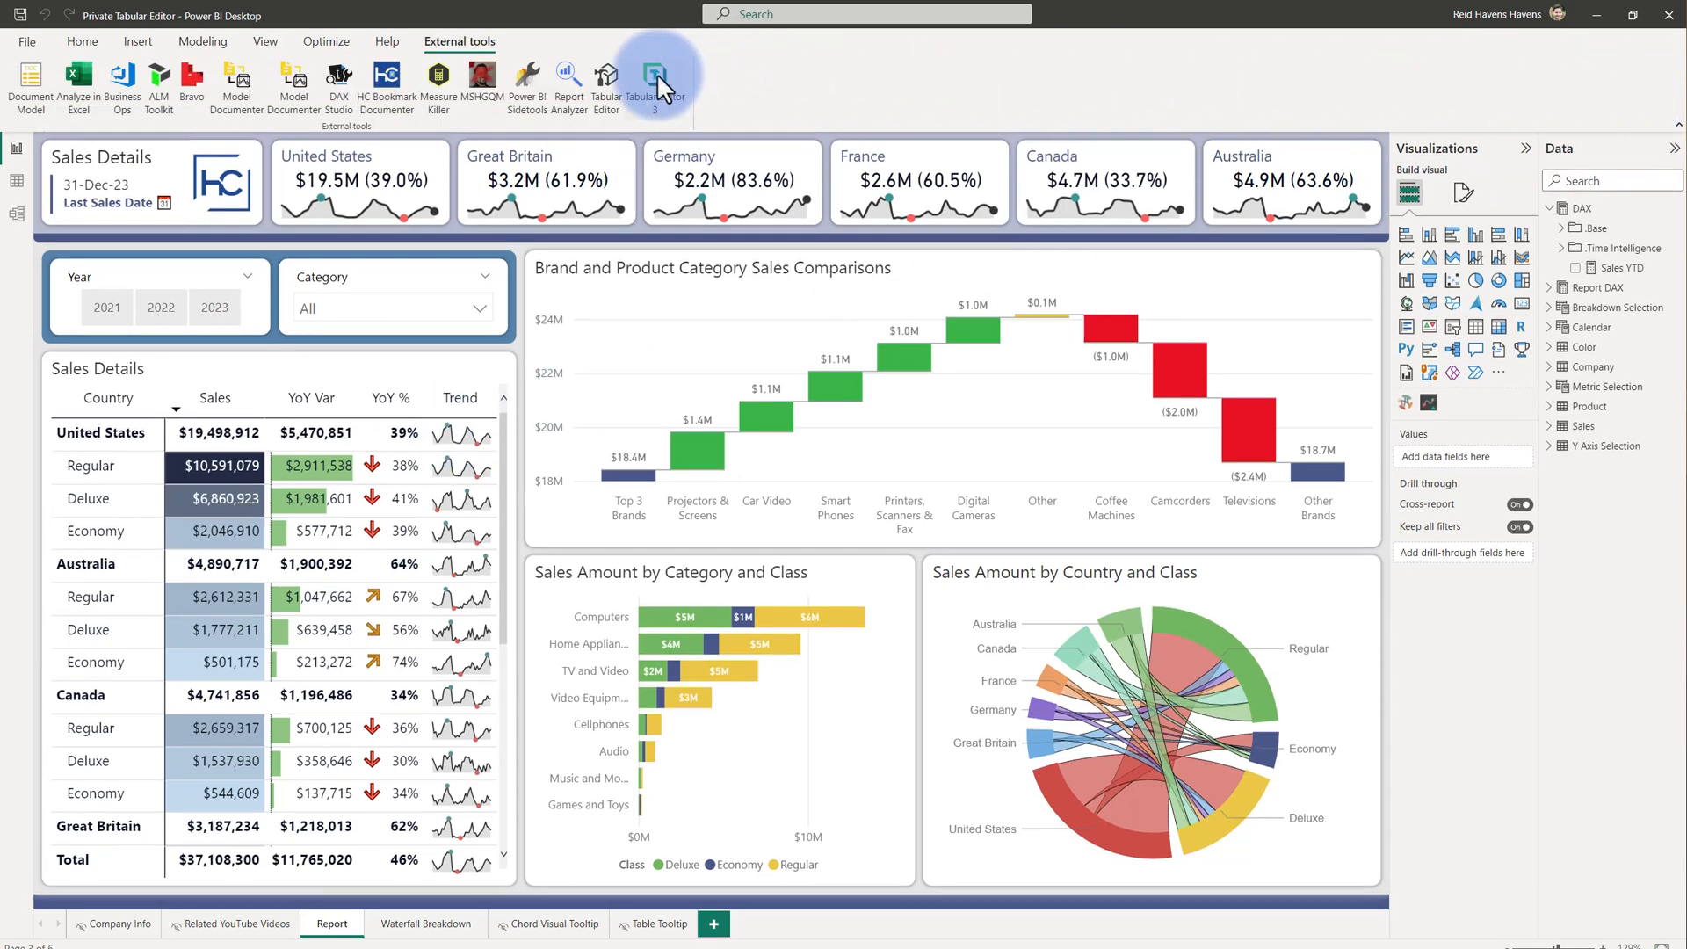
Launch Tabular Editor 3 from External tools on the open model
left_click(654, 81)
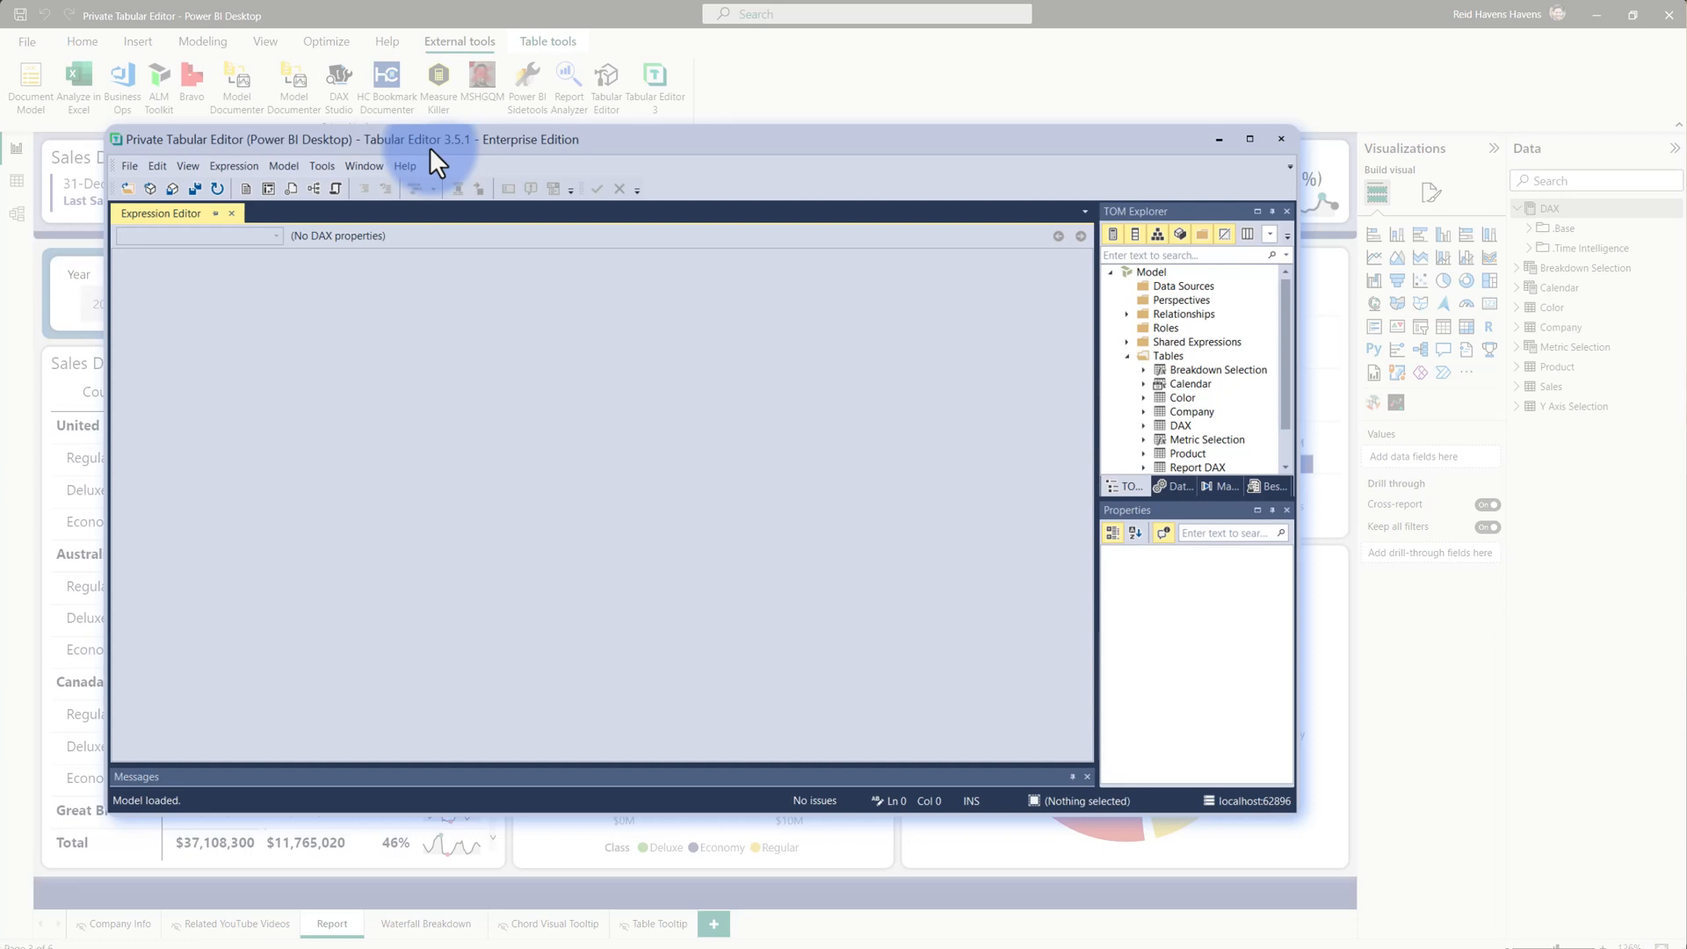
Review Tabular Editor 3 preferences for allowing unsupported modeling operations, then cancel
left_click(321, 166)
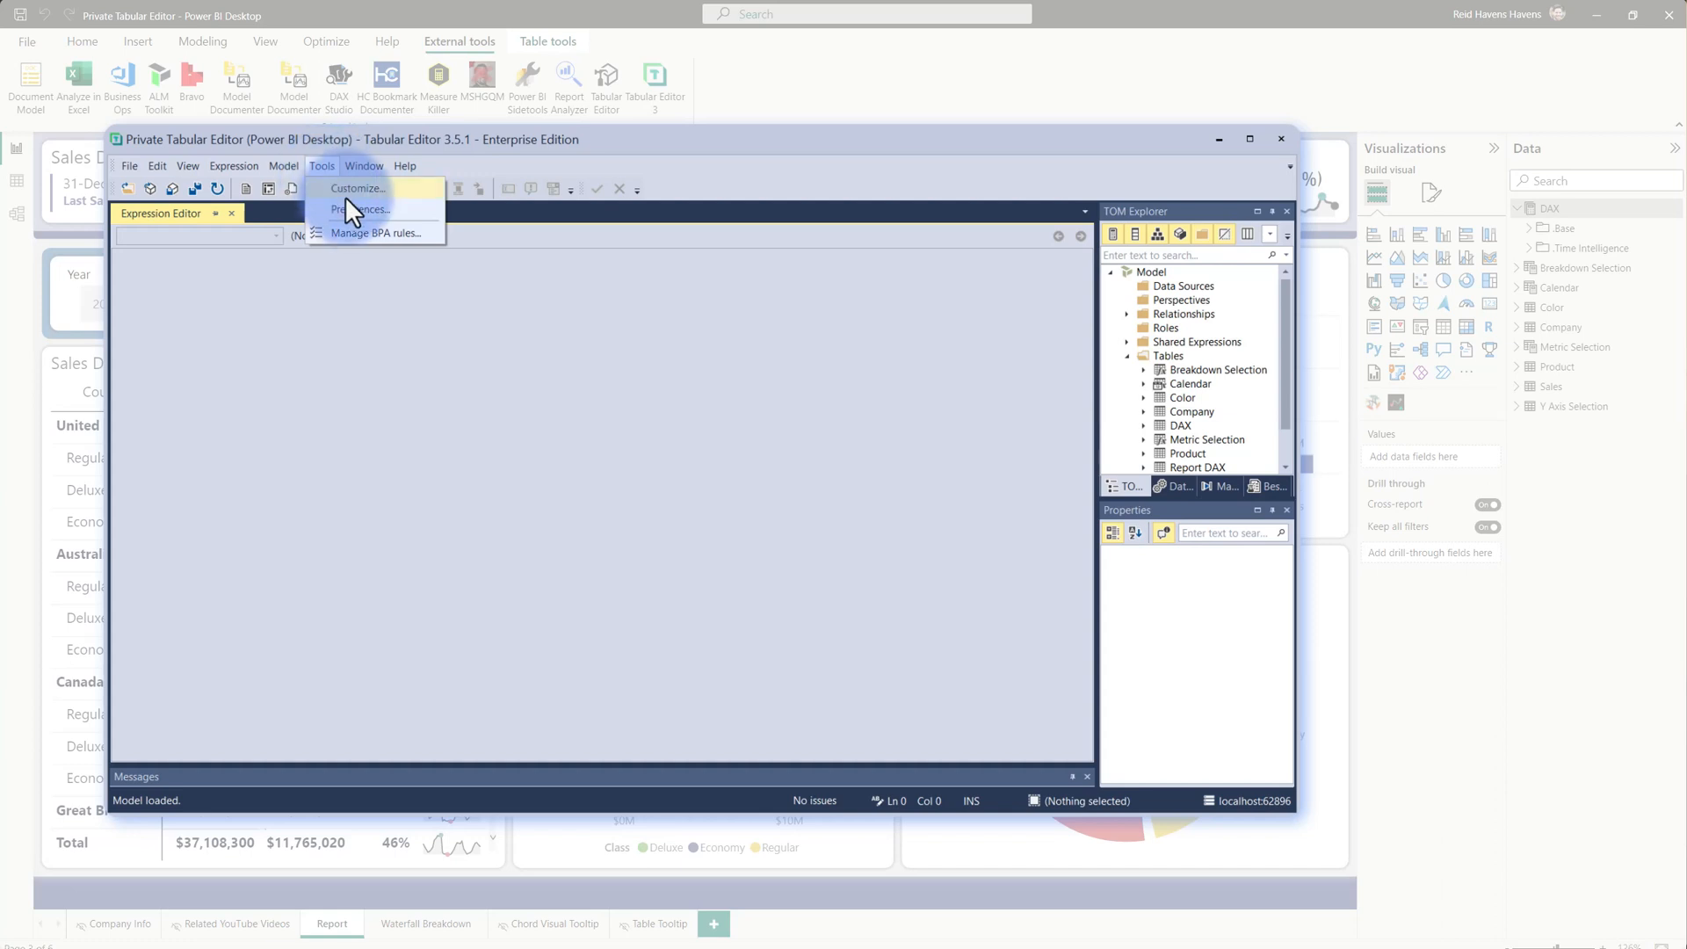
left_click(360, 209)
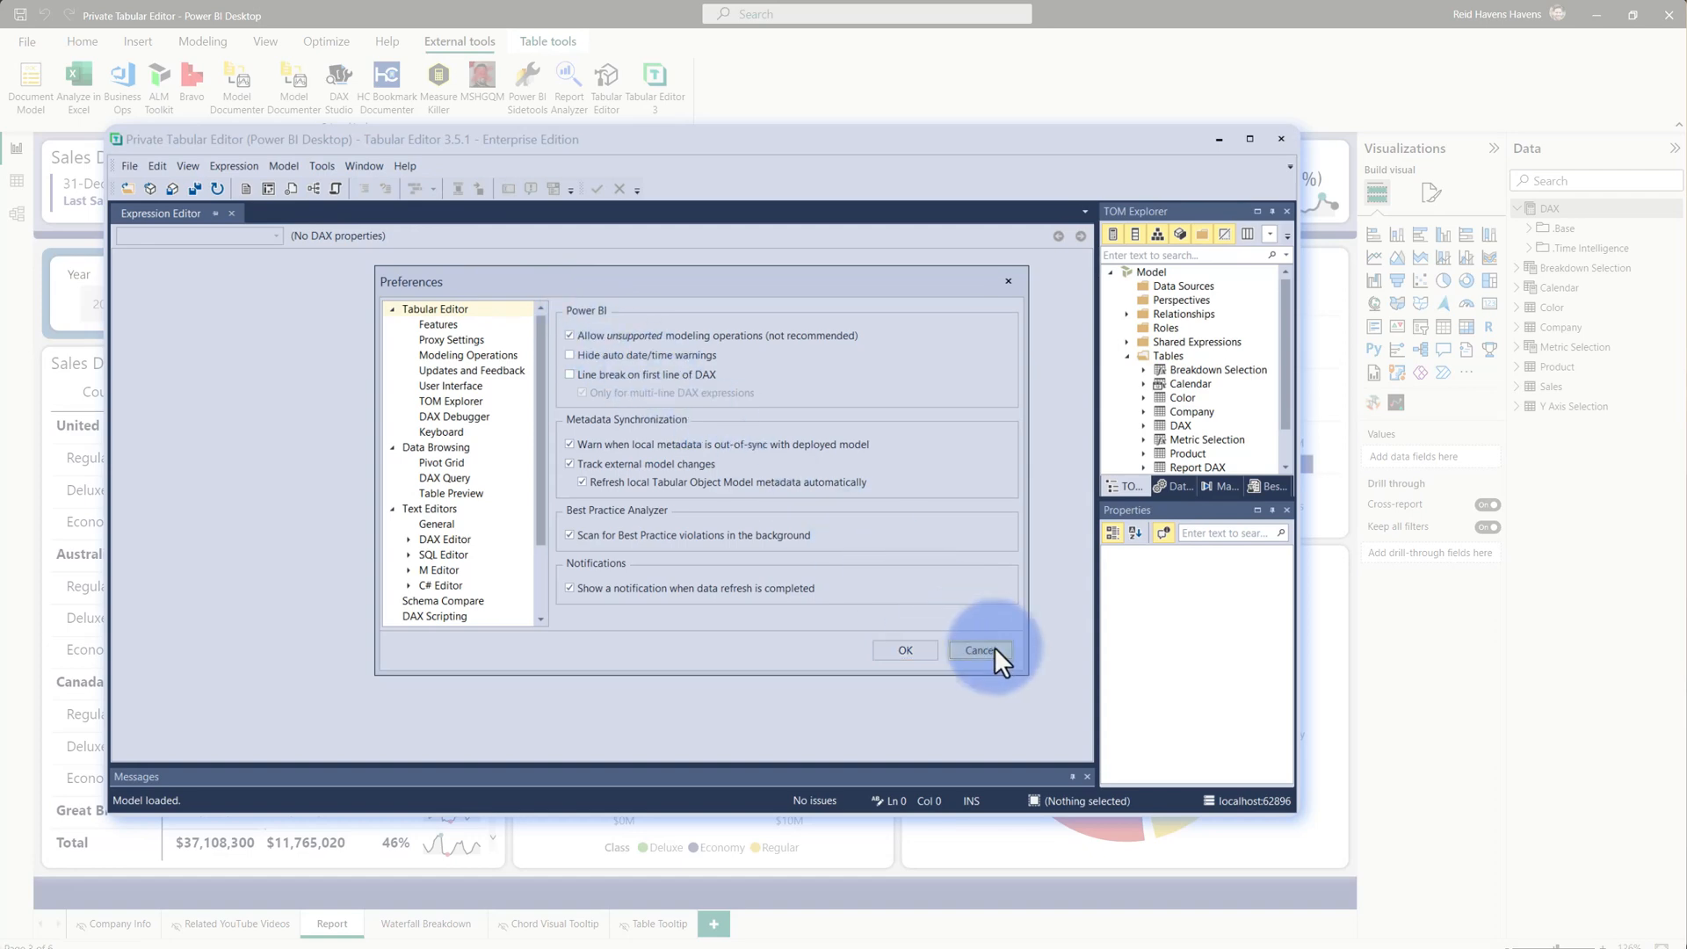
left_click(980, 650)
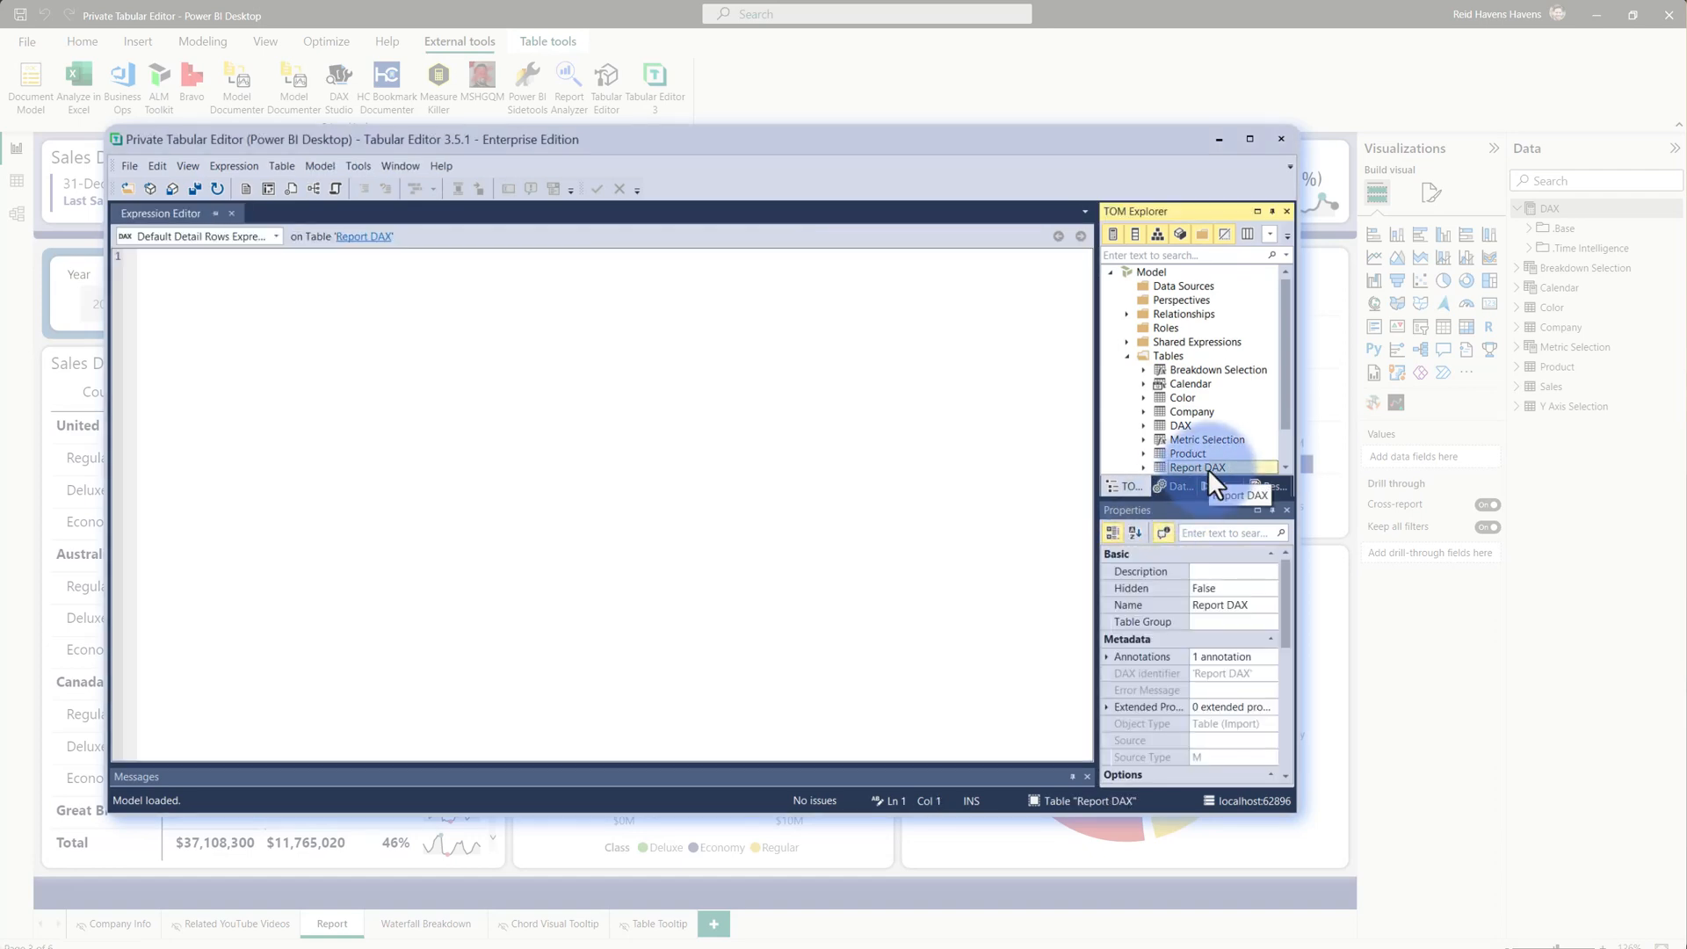
Set the Report DAX table's Private property to True and close Tabular Editor 3
scroll("down", 3)
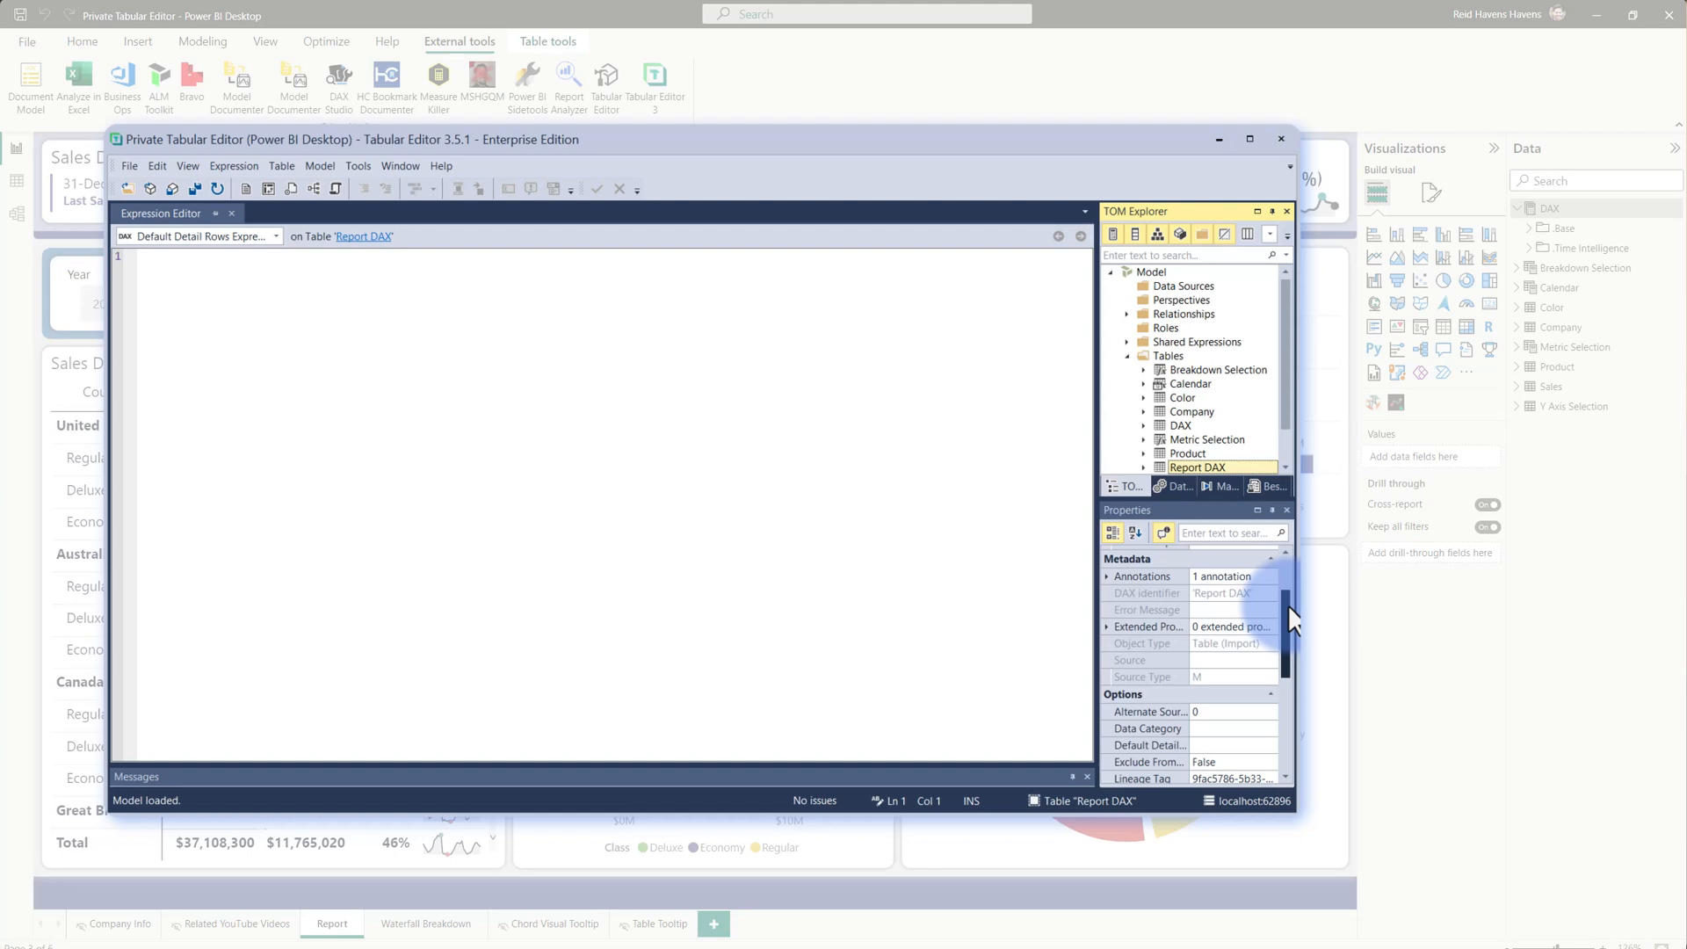
scroll("down", 3)
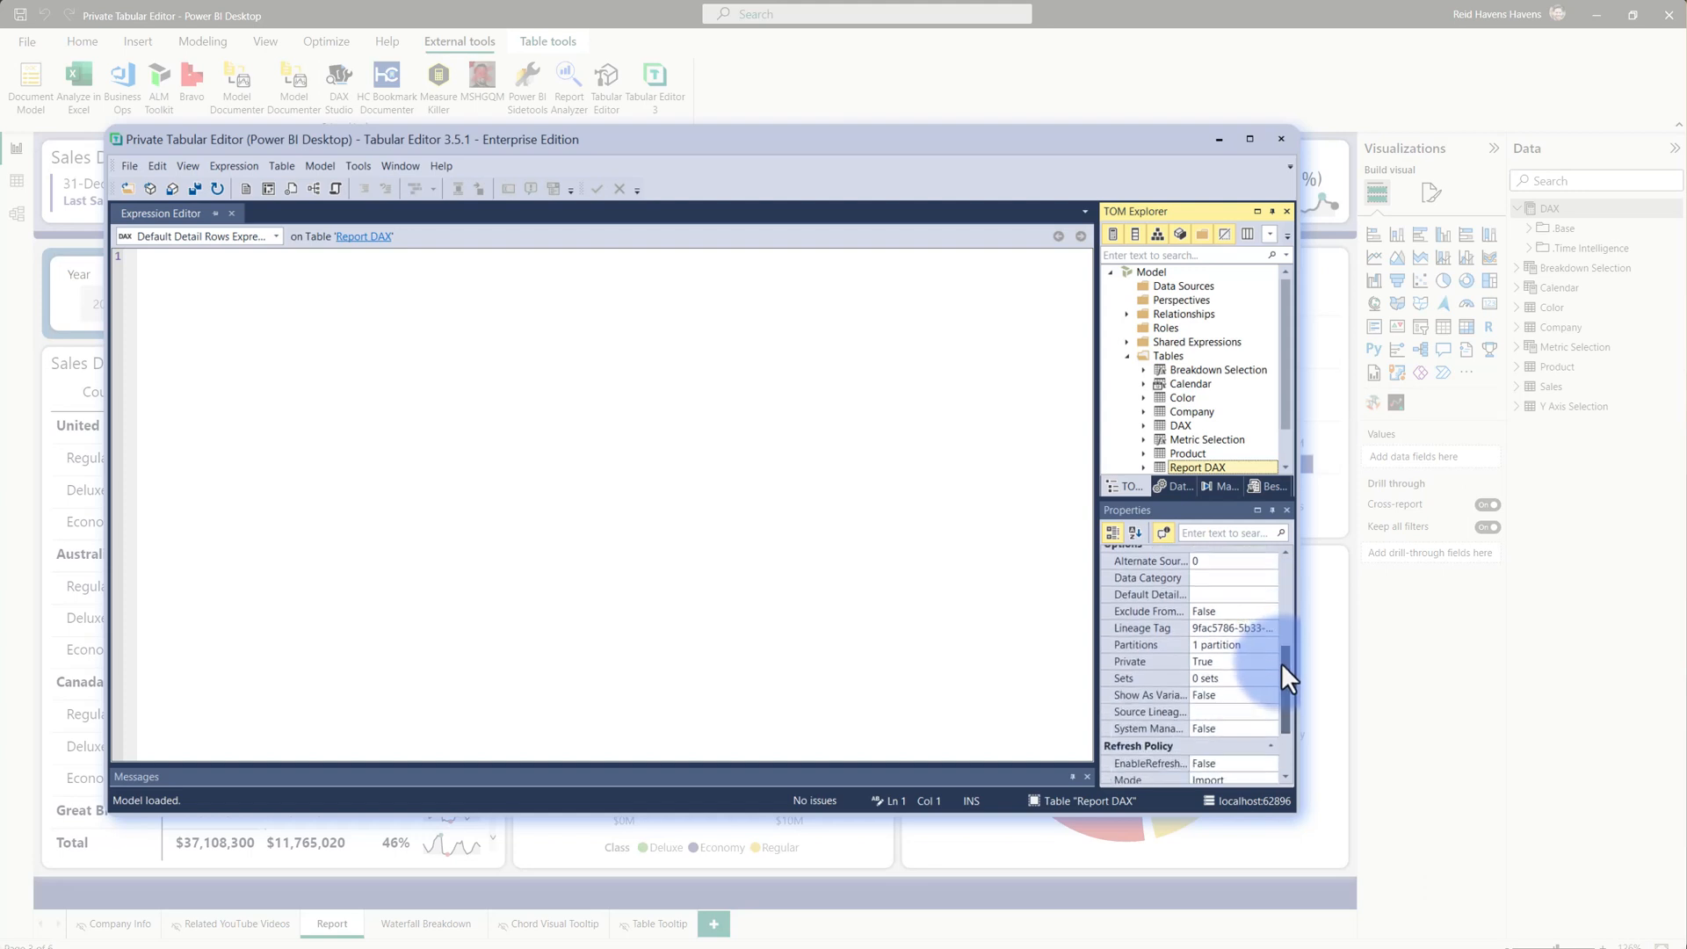
scroll("up", 3)
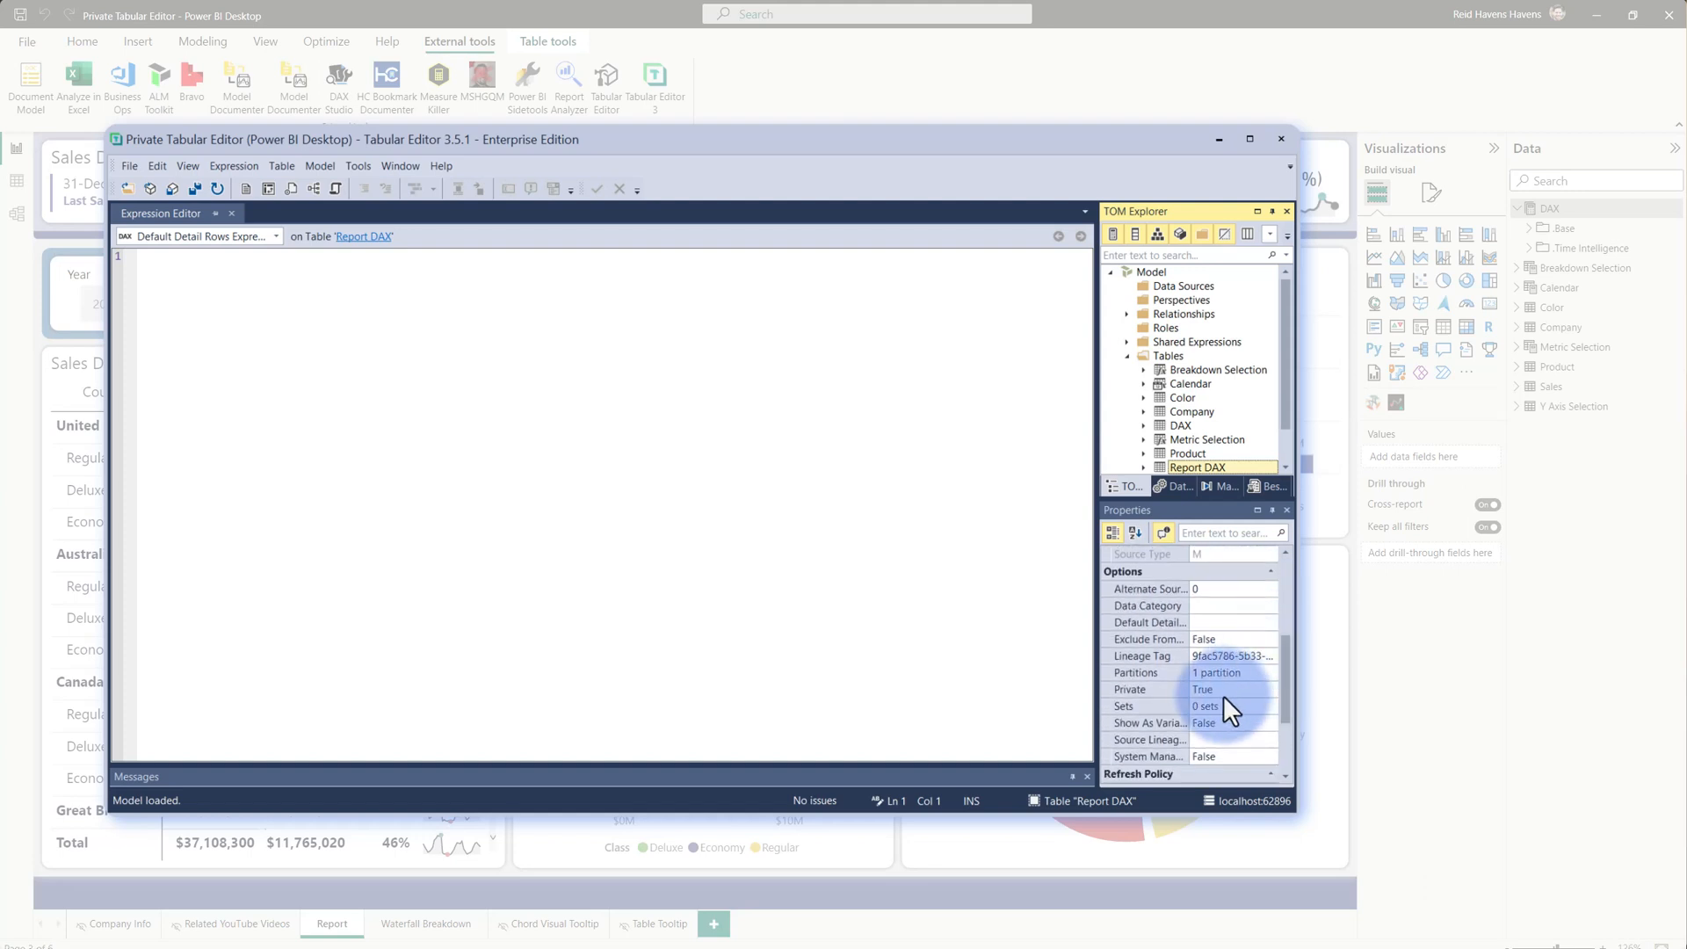
left_click(1270, 689)
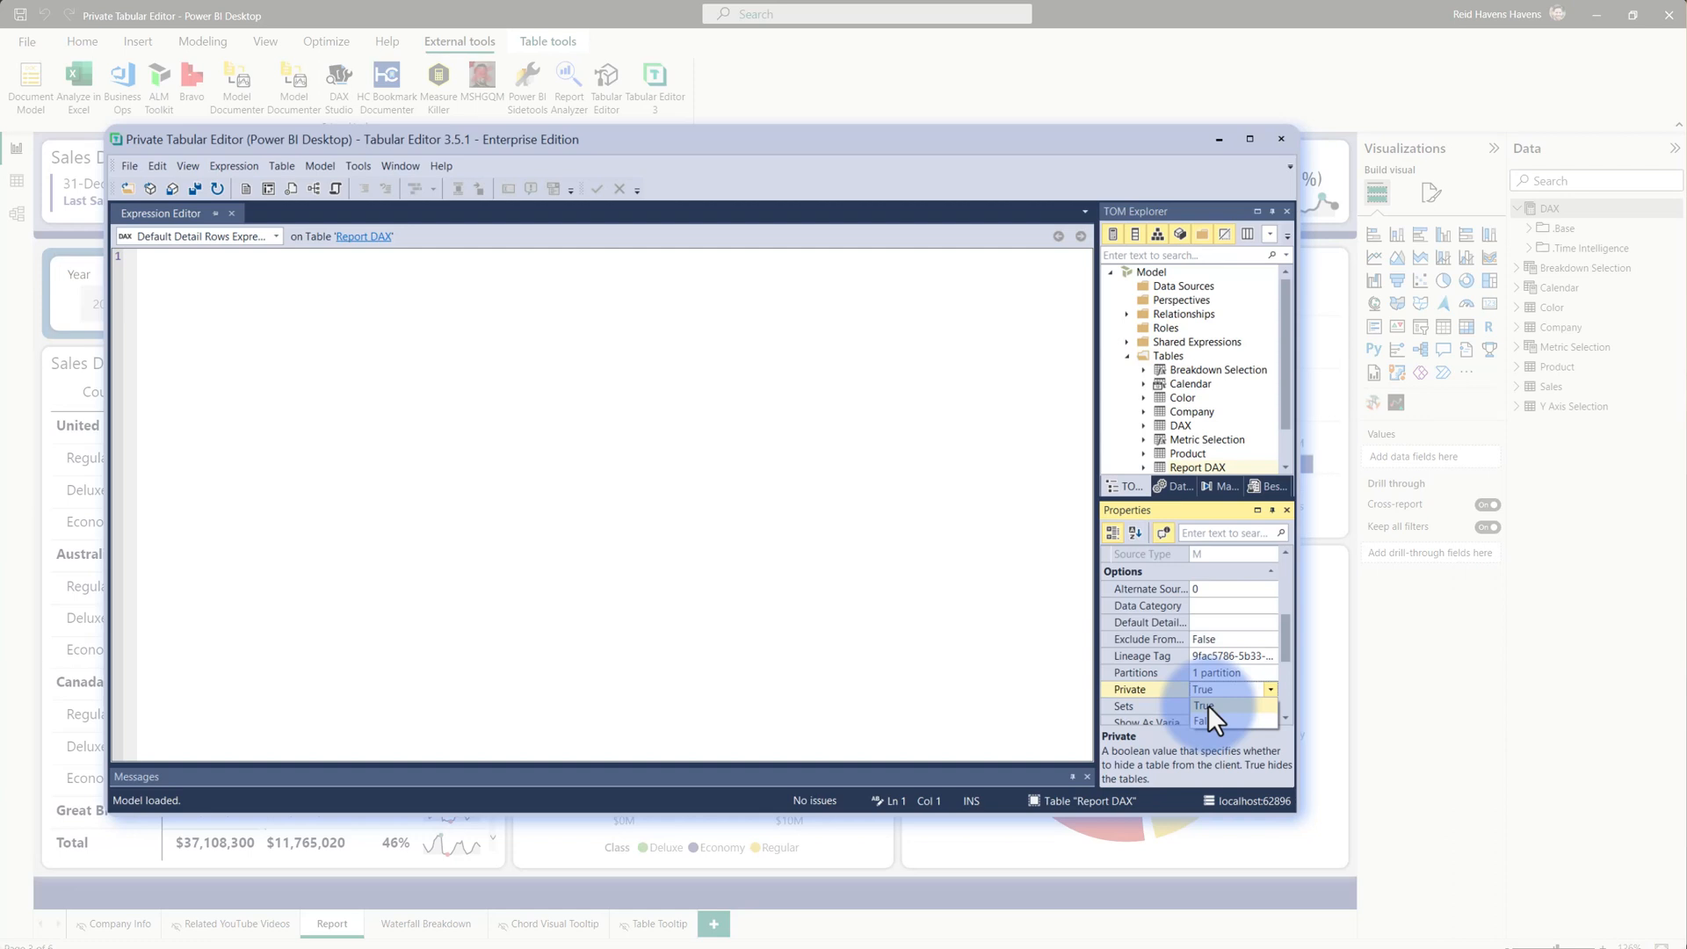
left_click(1204, 704)
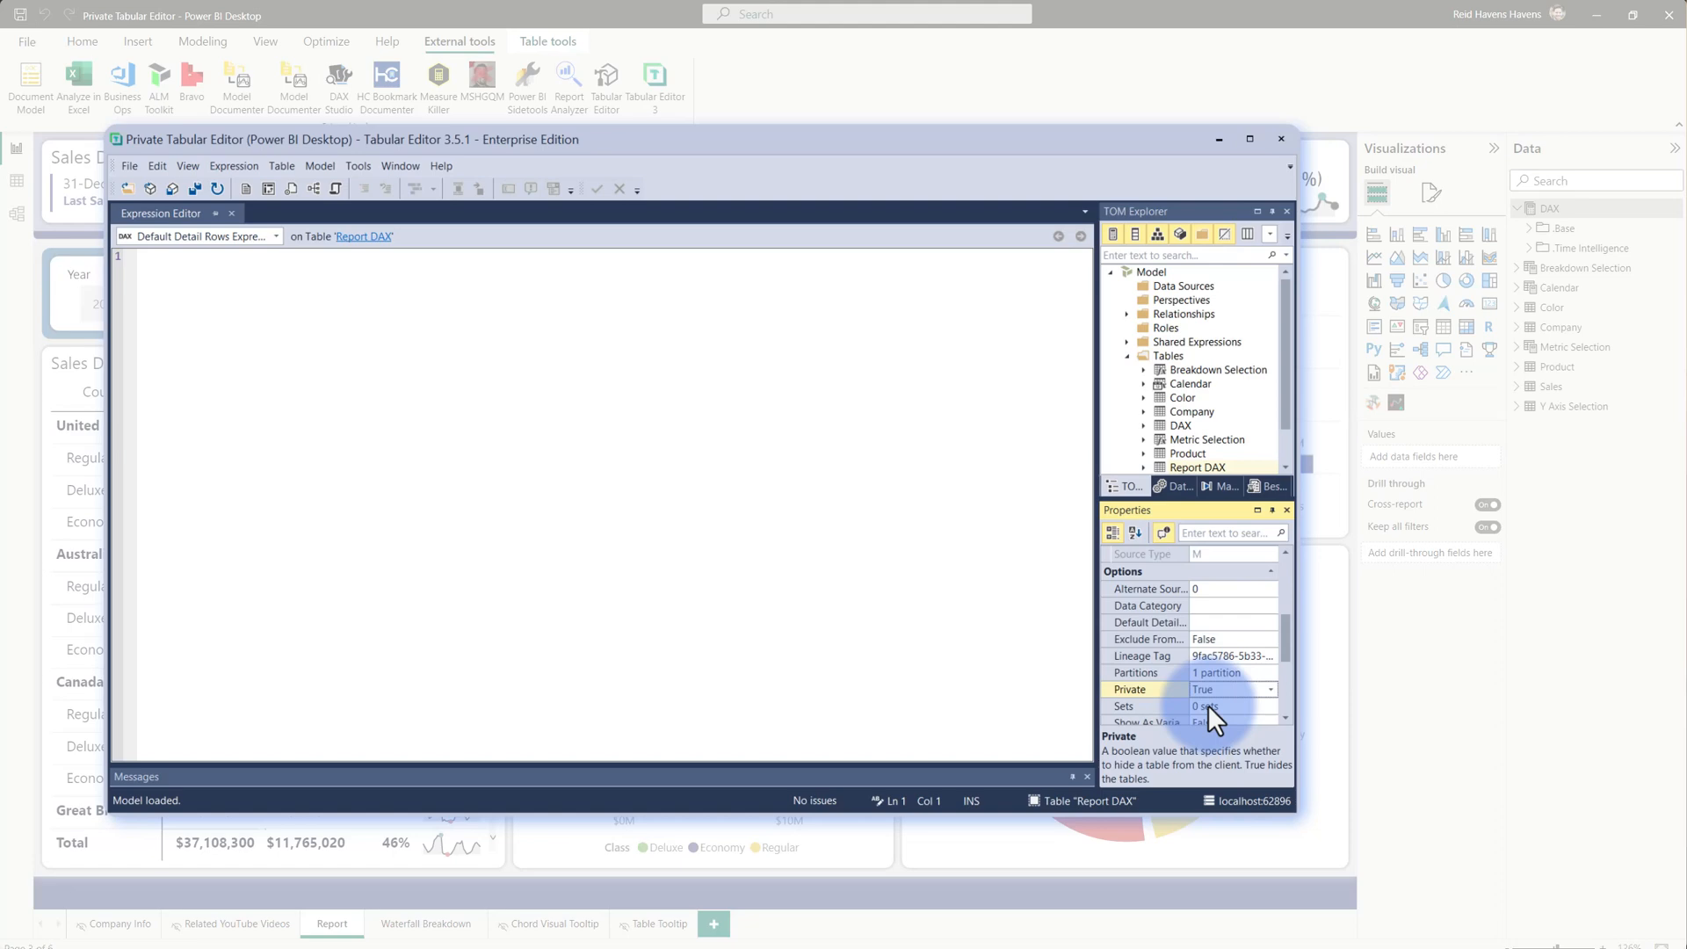
mouse_move(1285, 148)
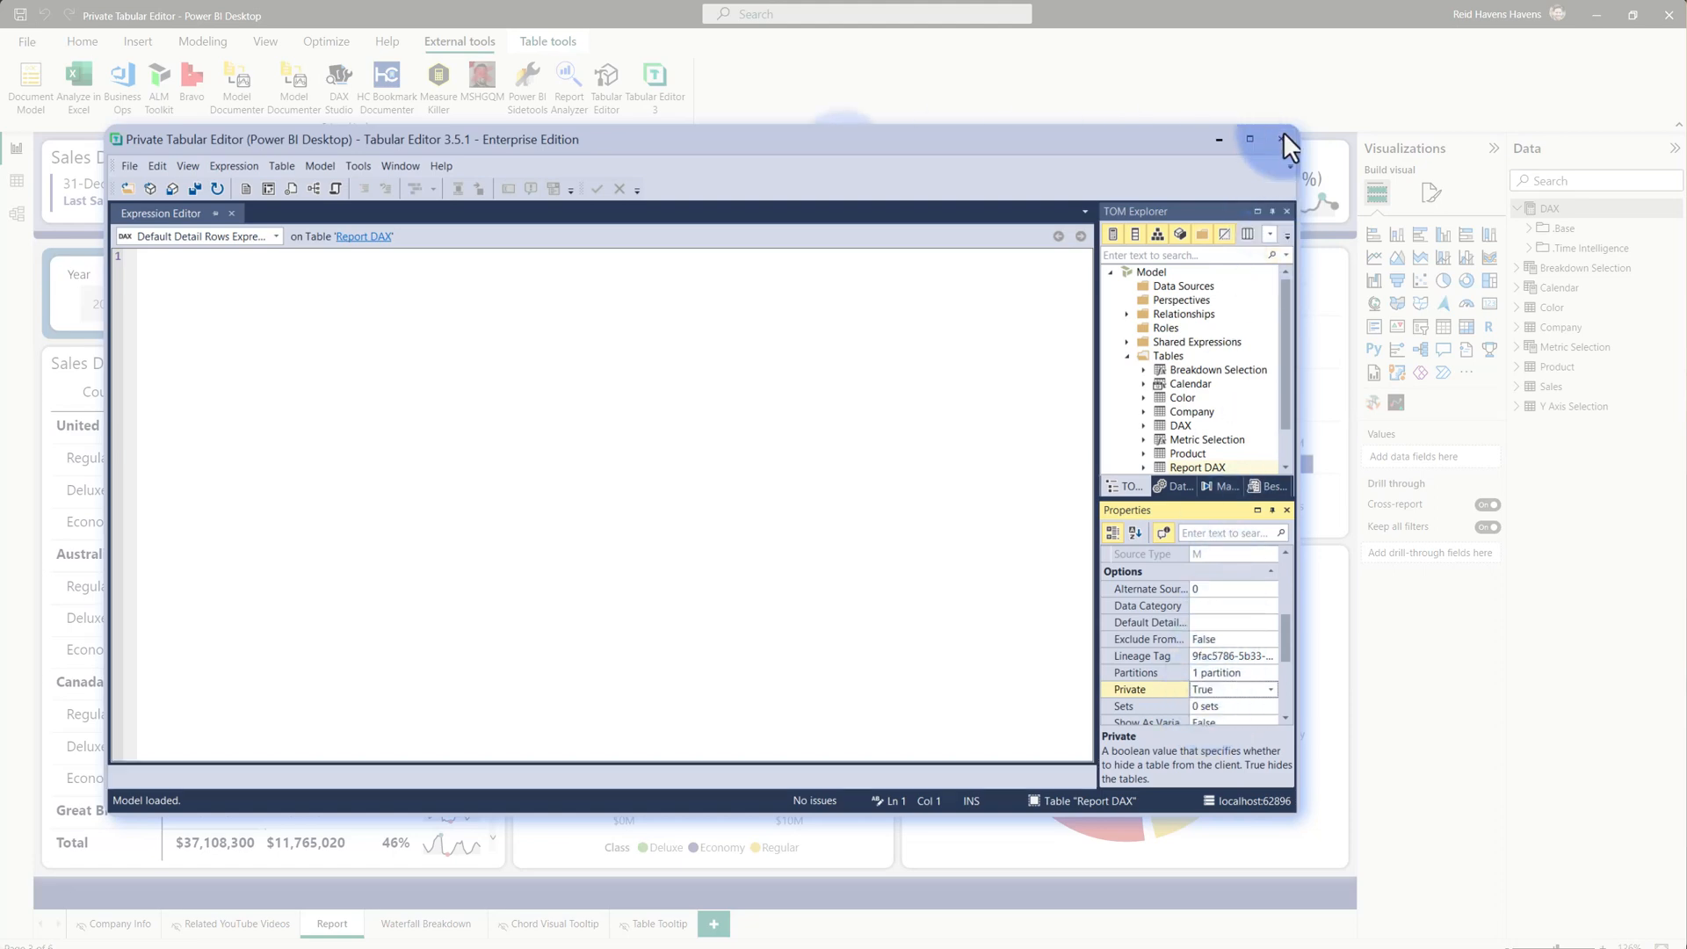
left_click(1280, 139)
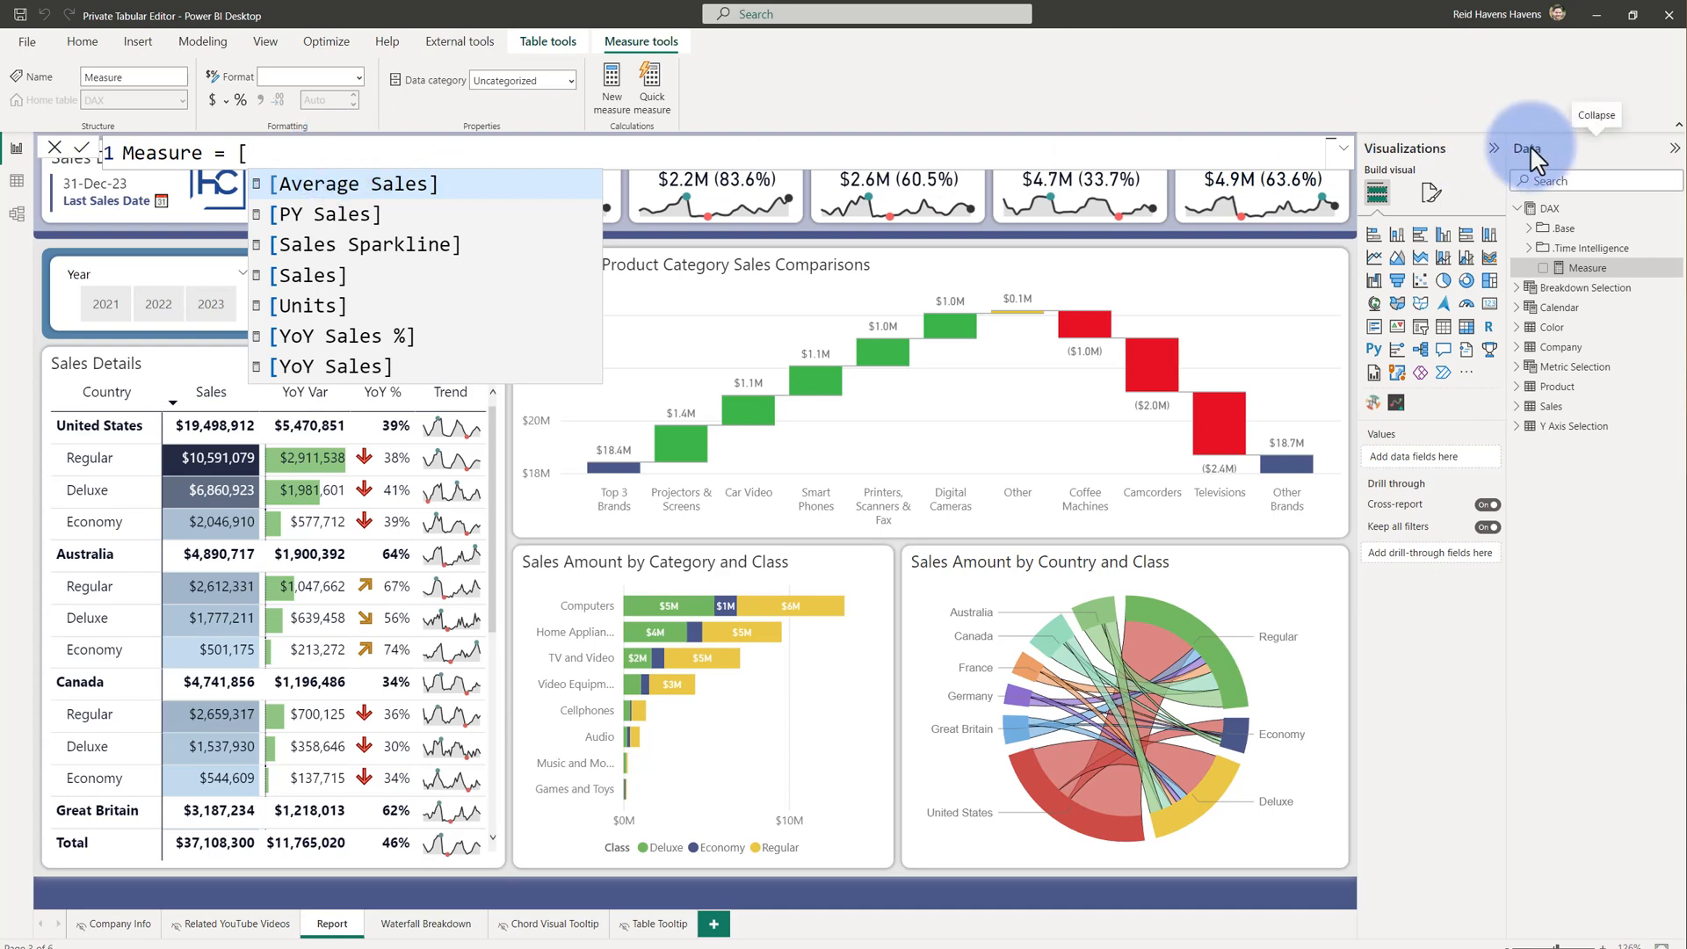
mouse_move(172, 222)
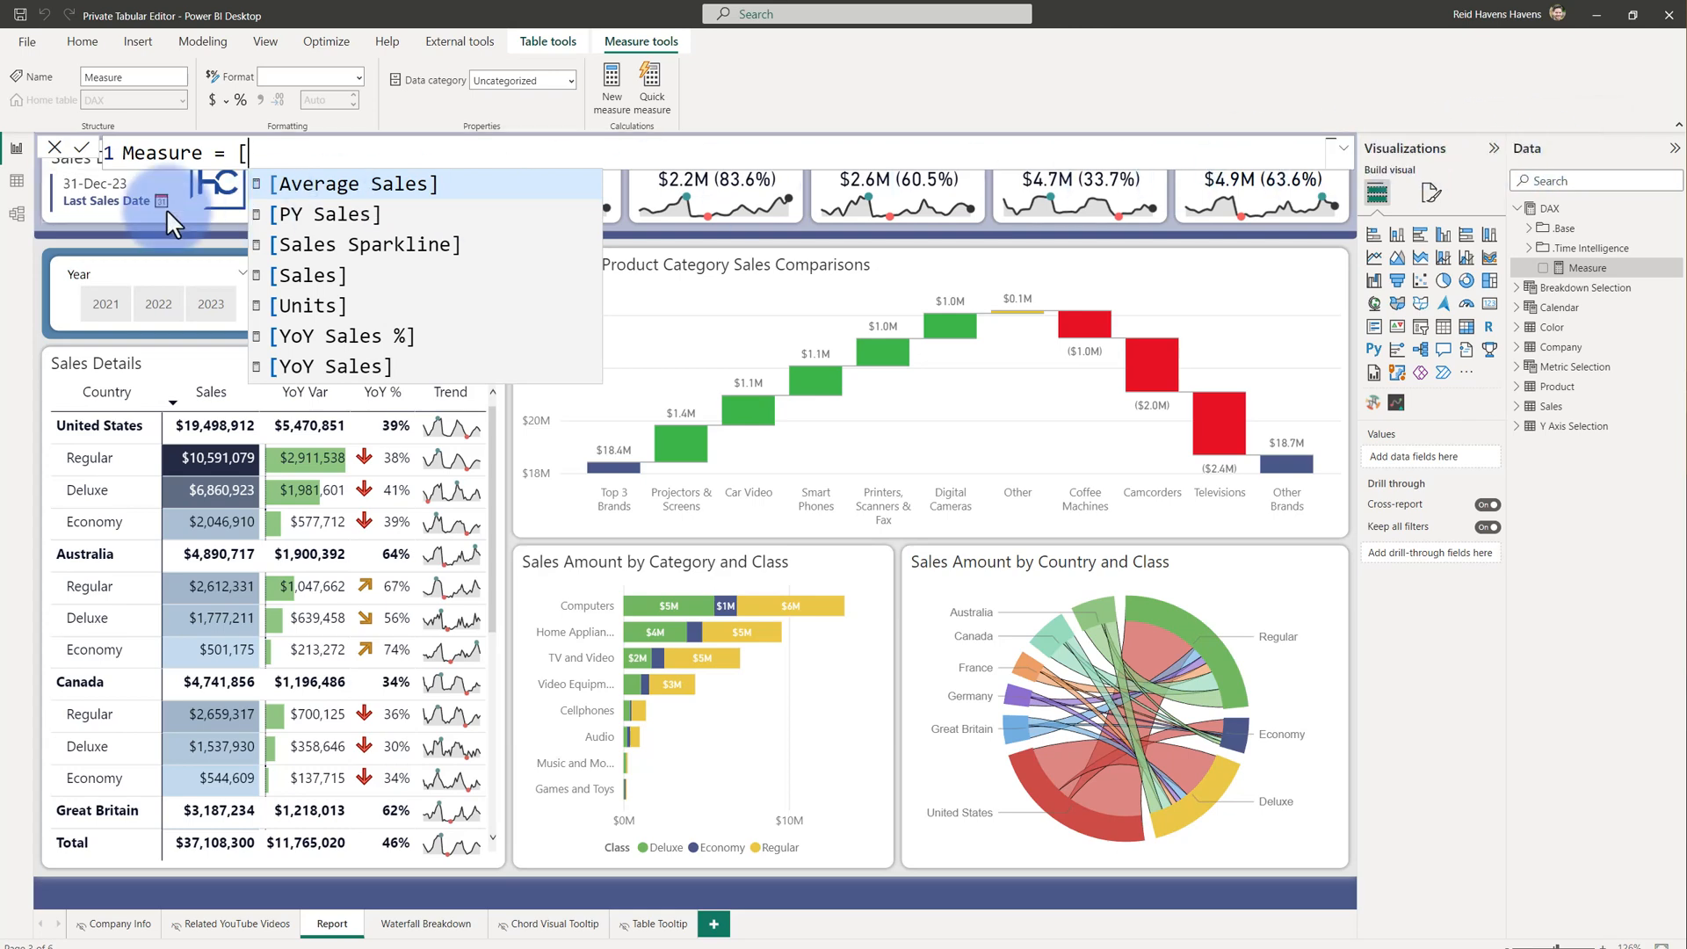
Switch to the Model view diagram in Power BI Desktop
left_click(16, 213)
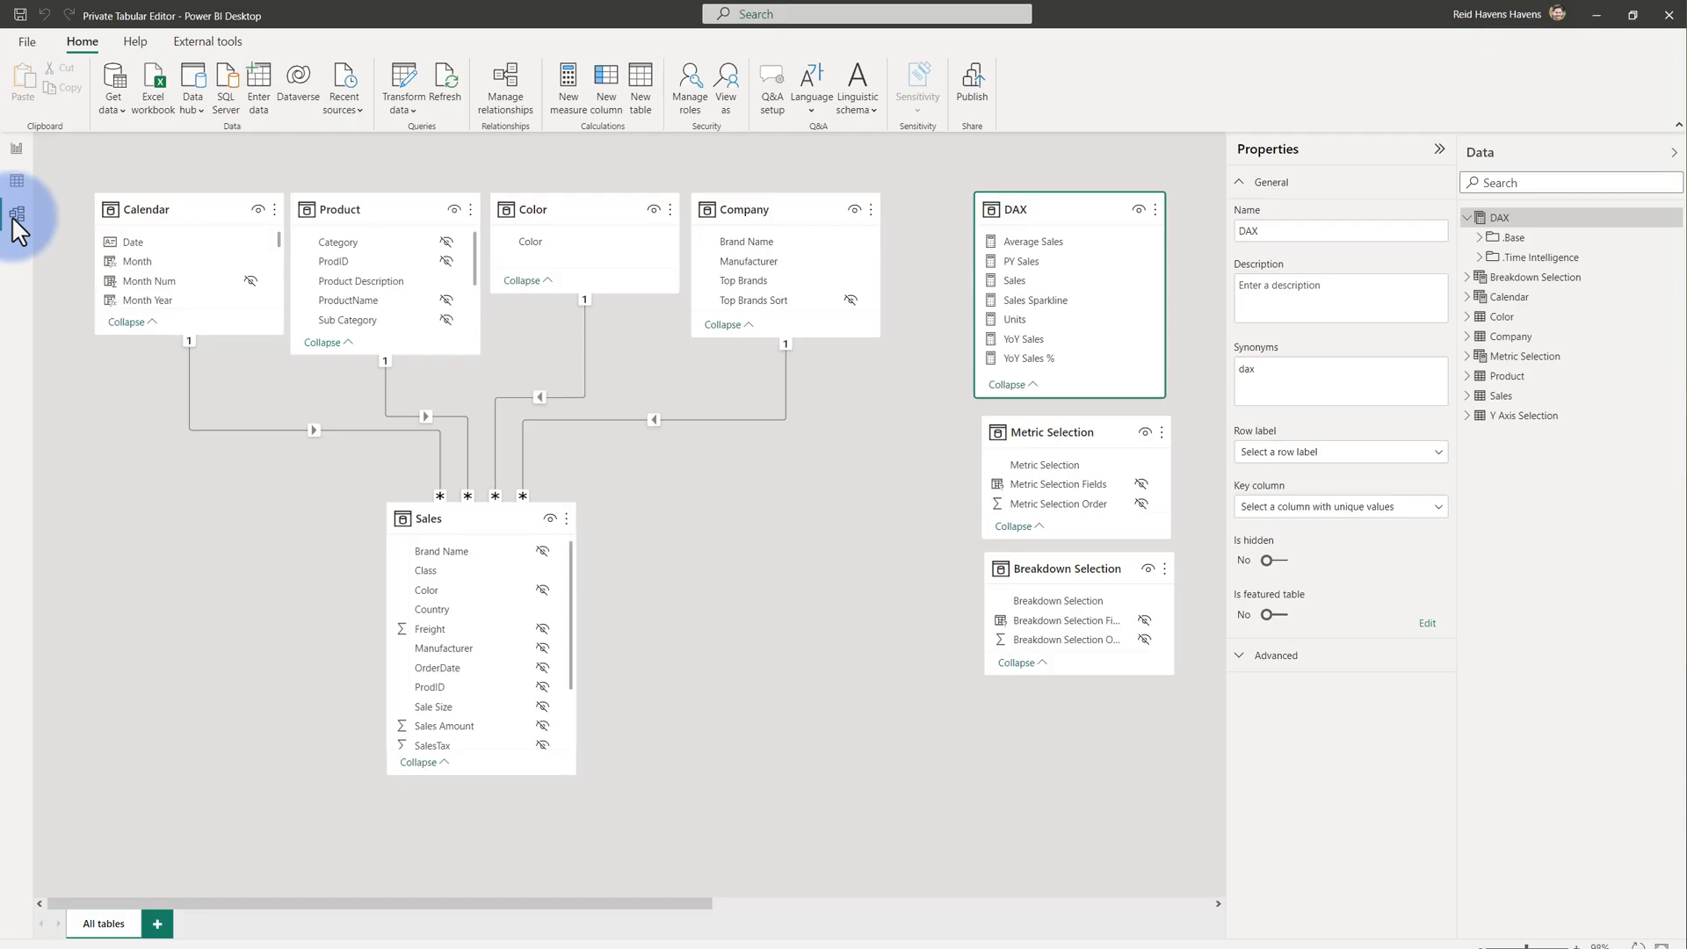
mouse_move(16, 205)
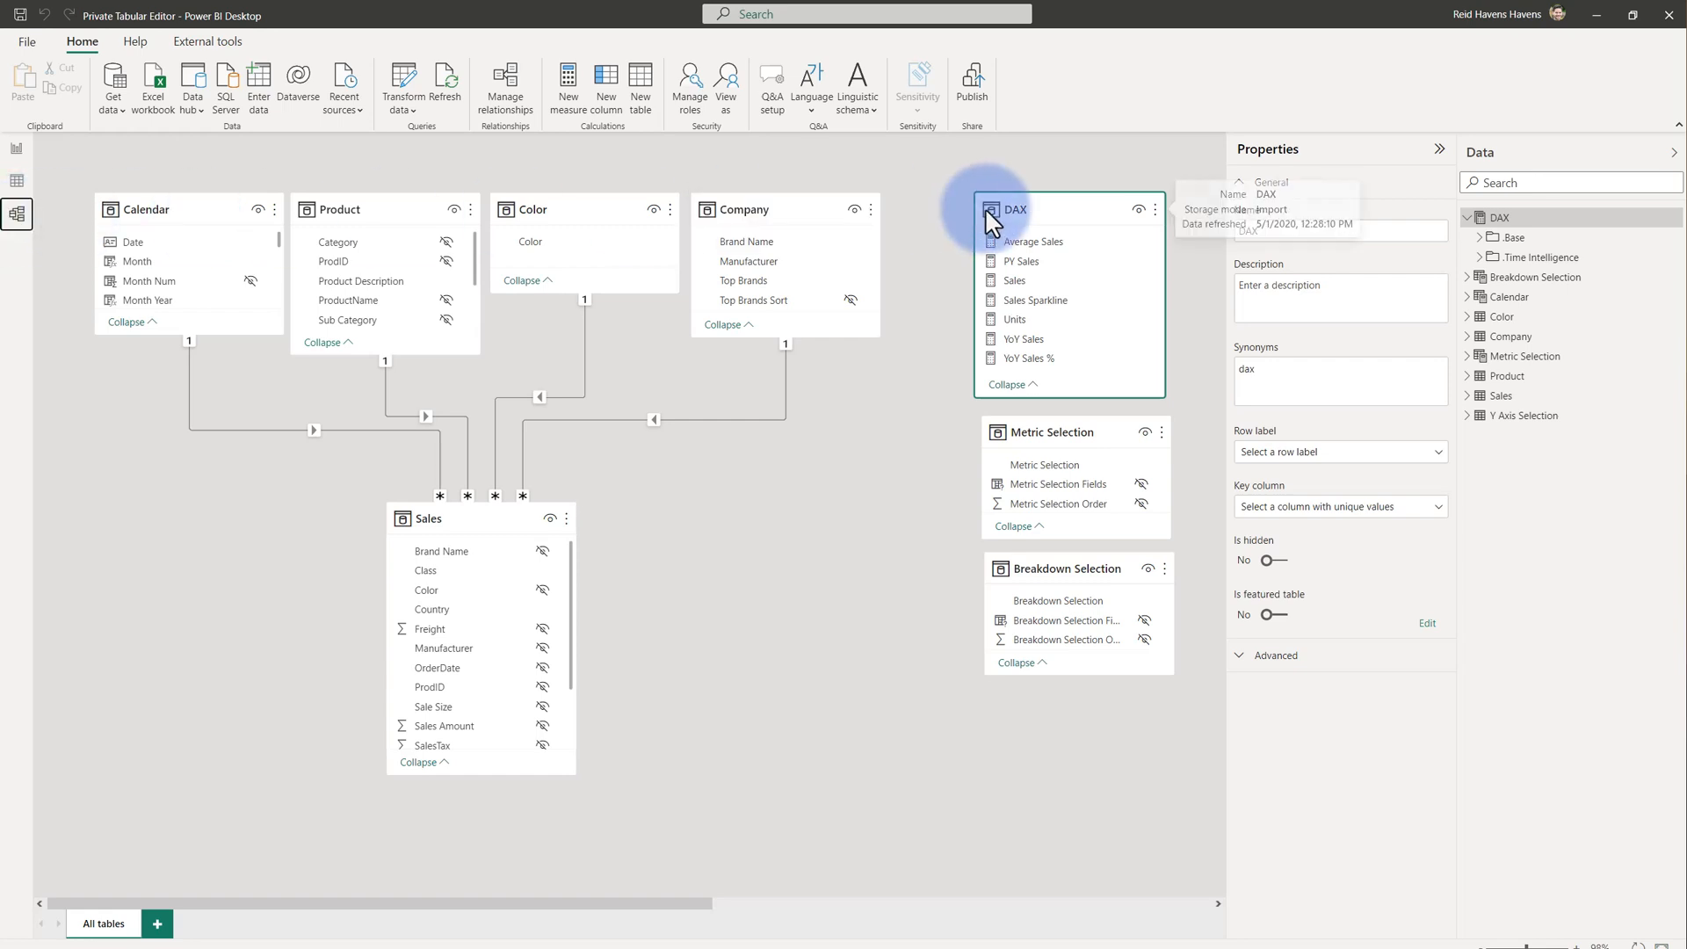
Relaunch Tabular Editor 3 from the External tools ribbon
left_click(207, 41)
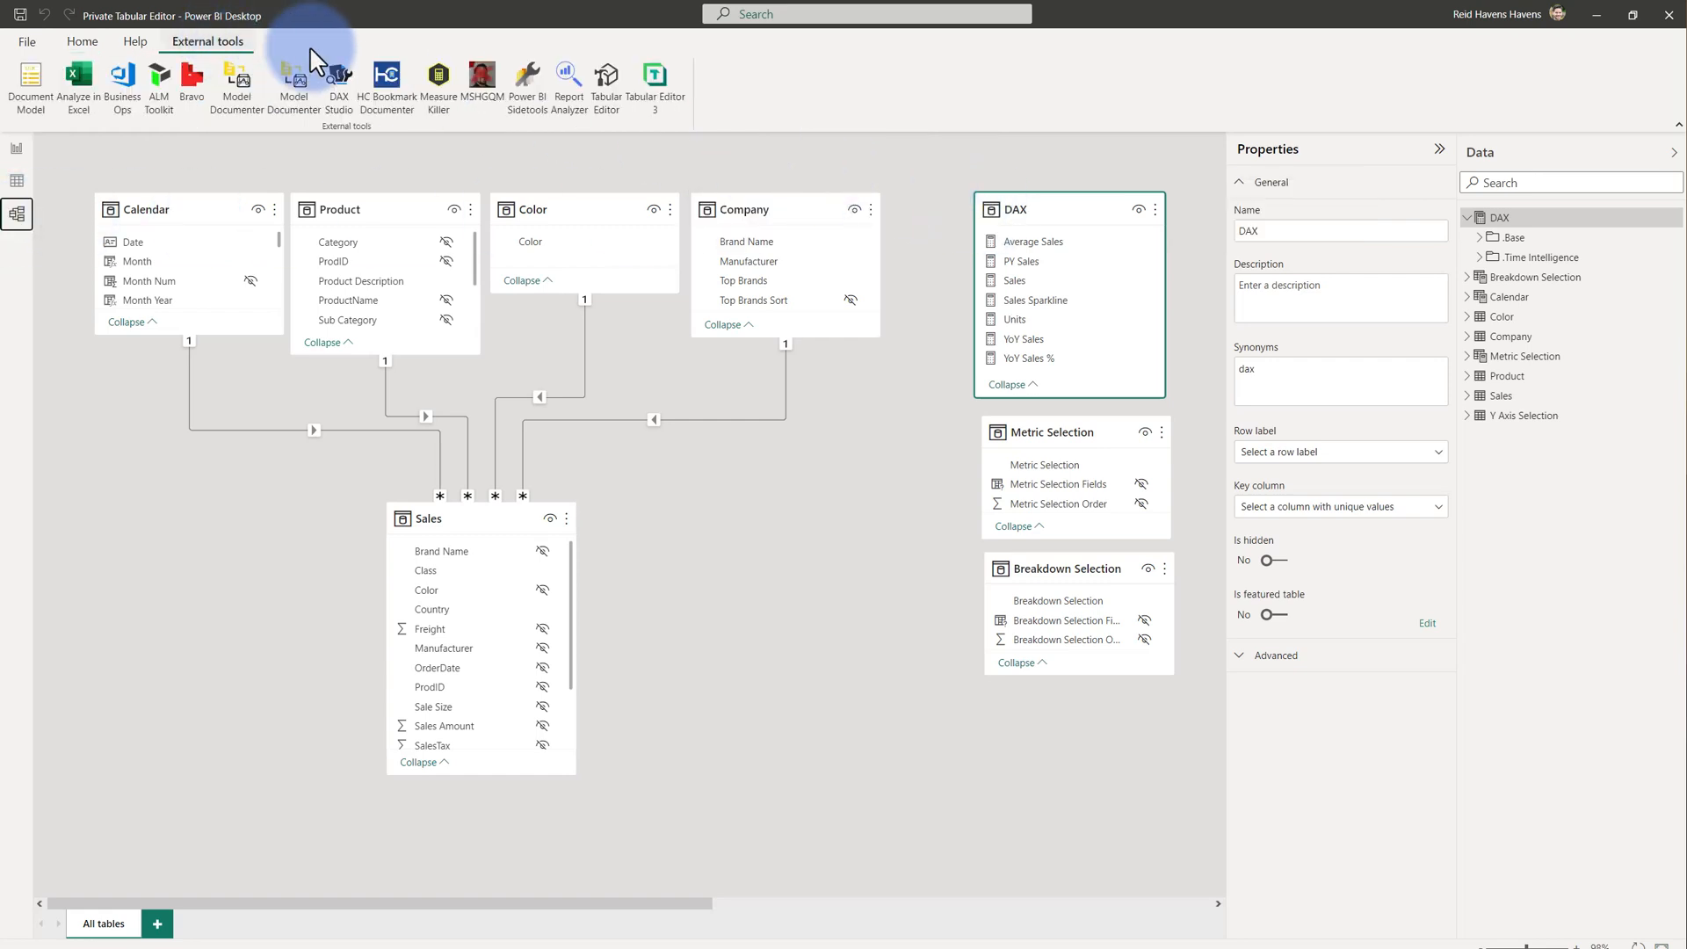
left_click(654, 86)
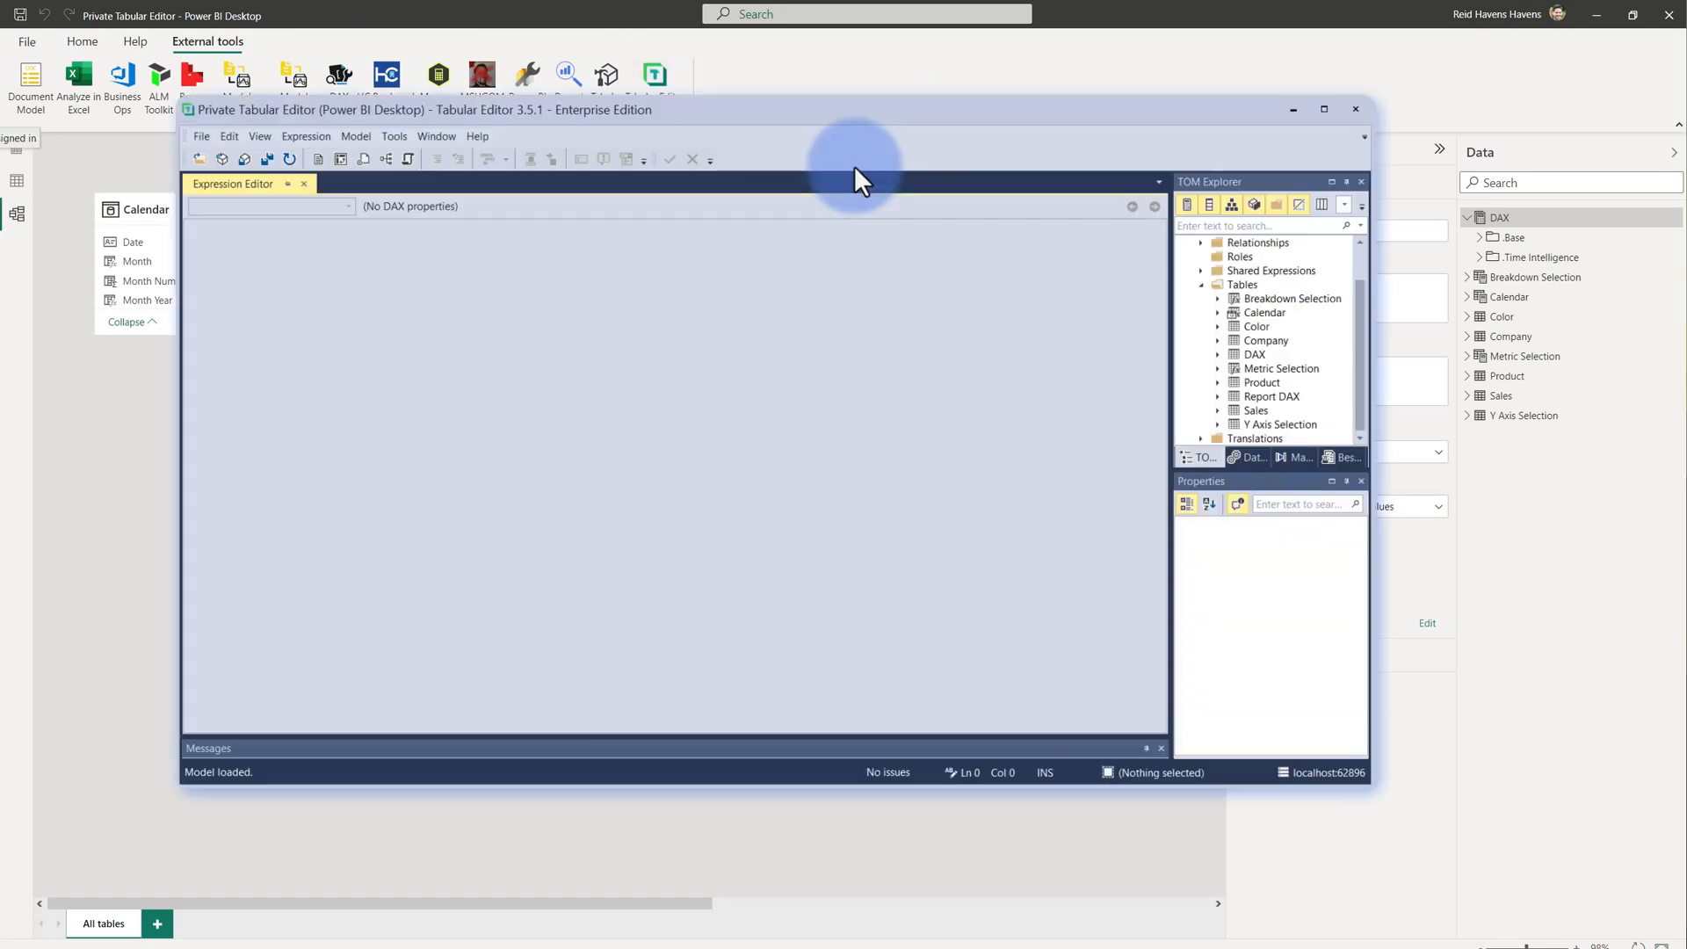
Expand Report DAX to view Sales (Waterfall Title) and Y Axis Start, and confirm Private is True
left_click(1271, 396)
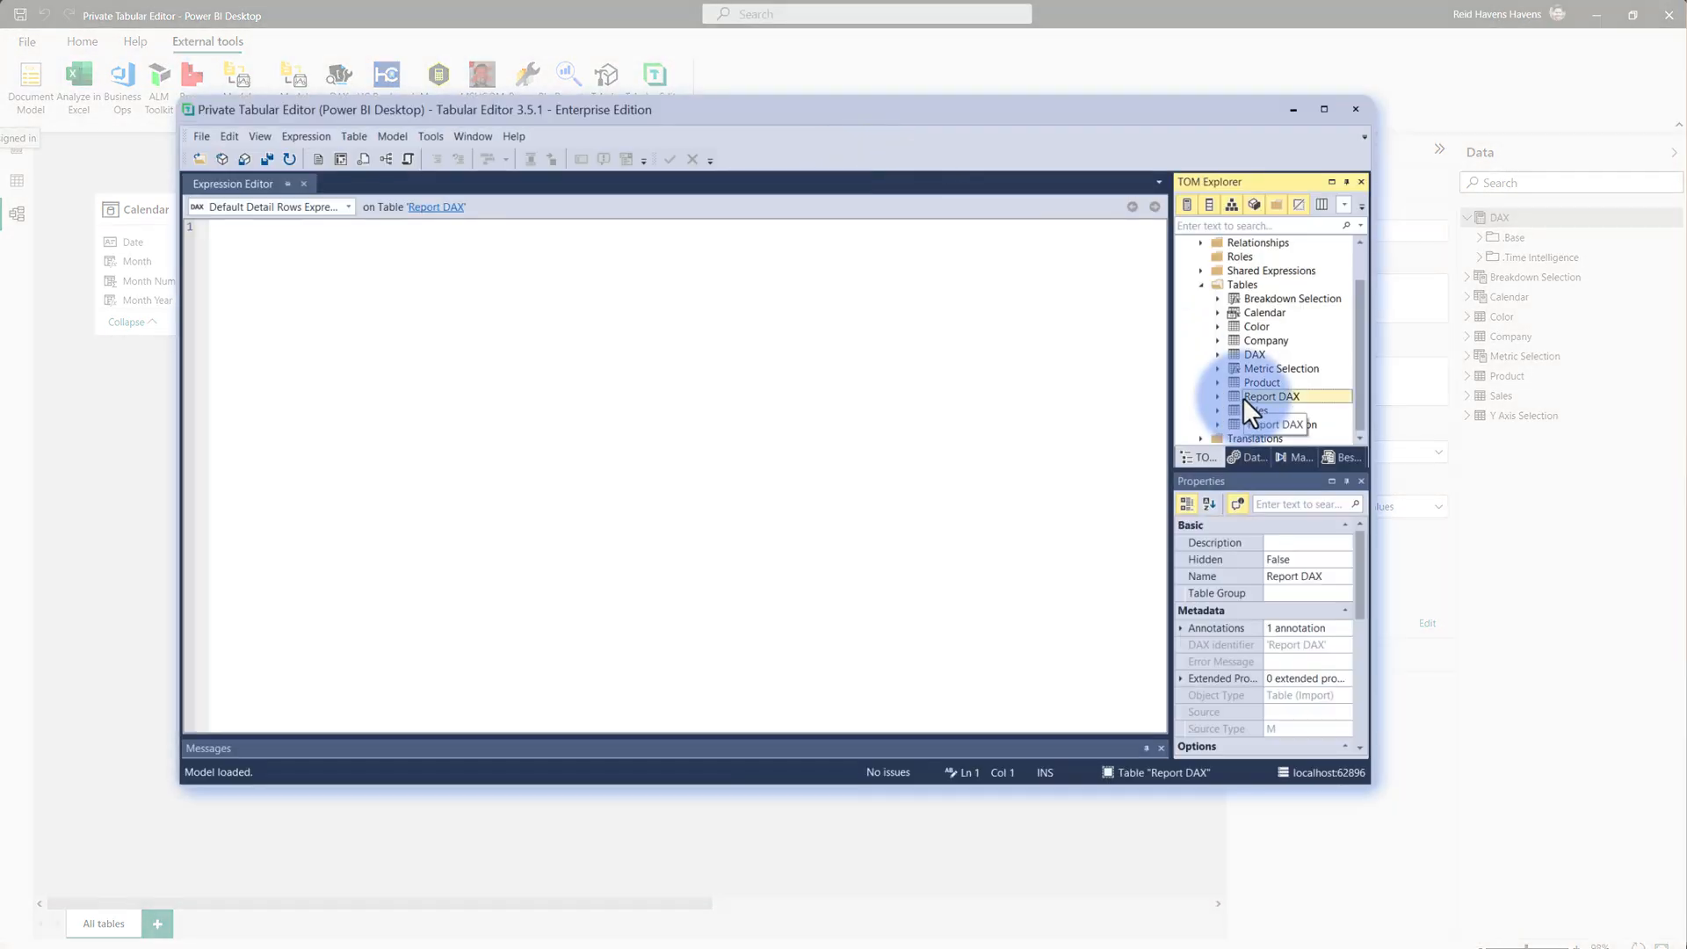
left_click(1218, 397)
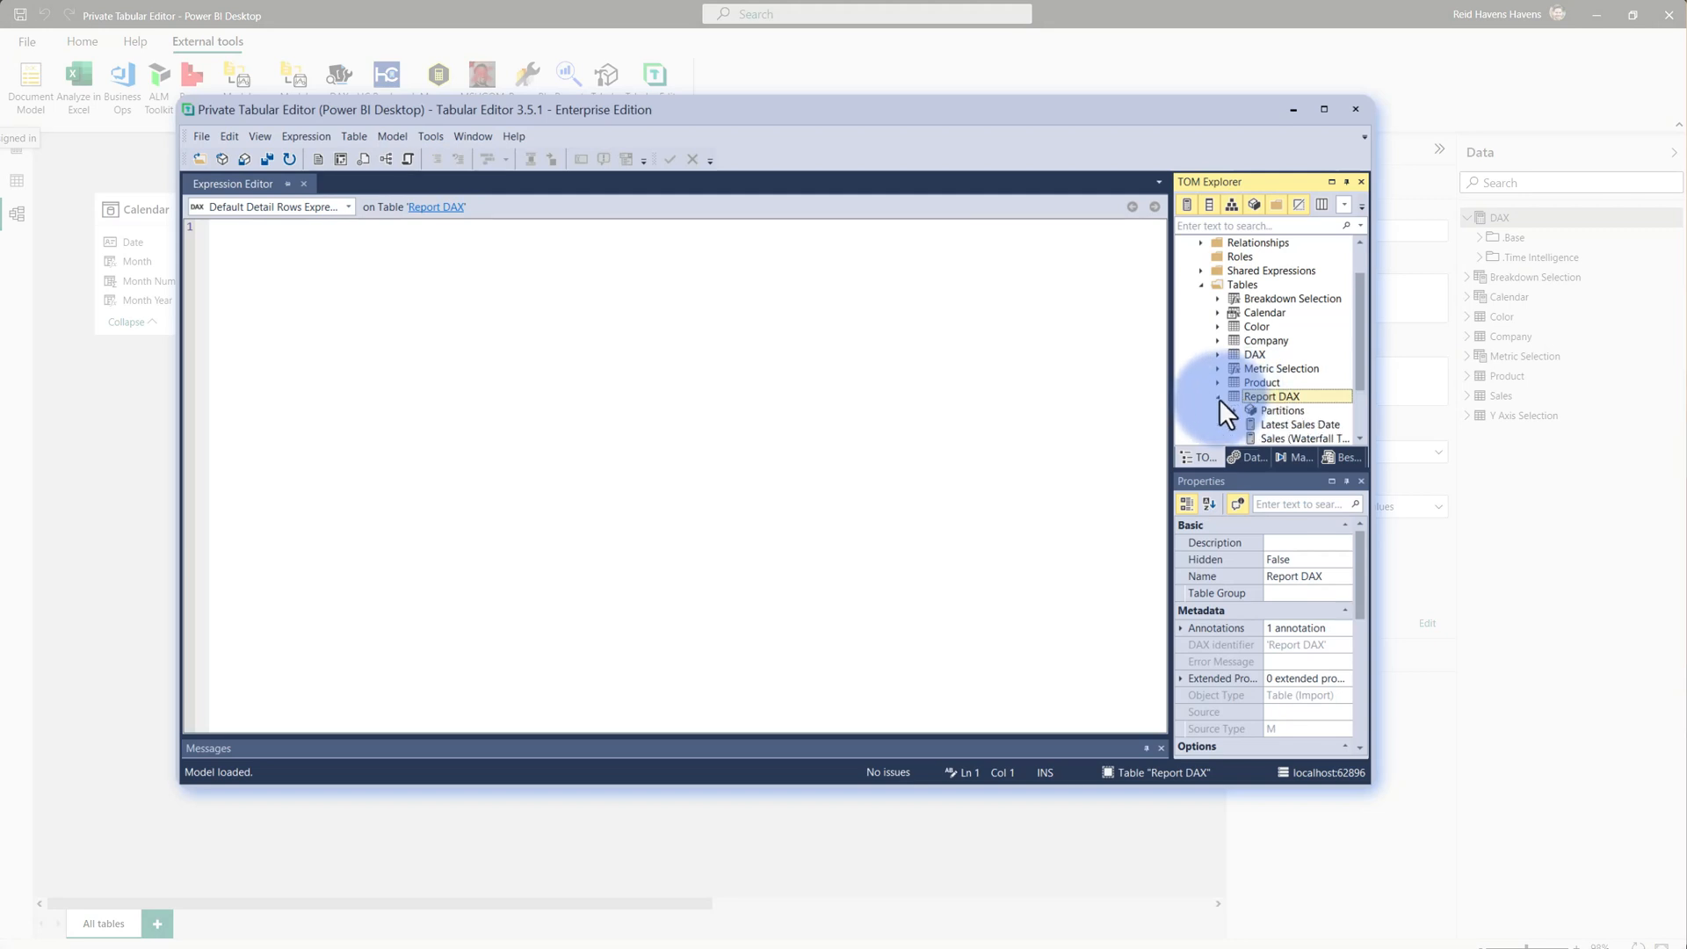
left_click(1303, 396)
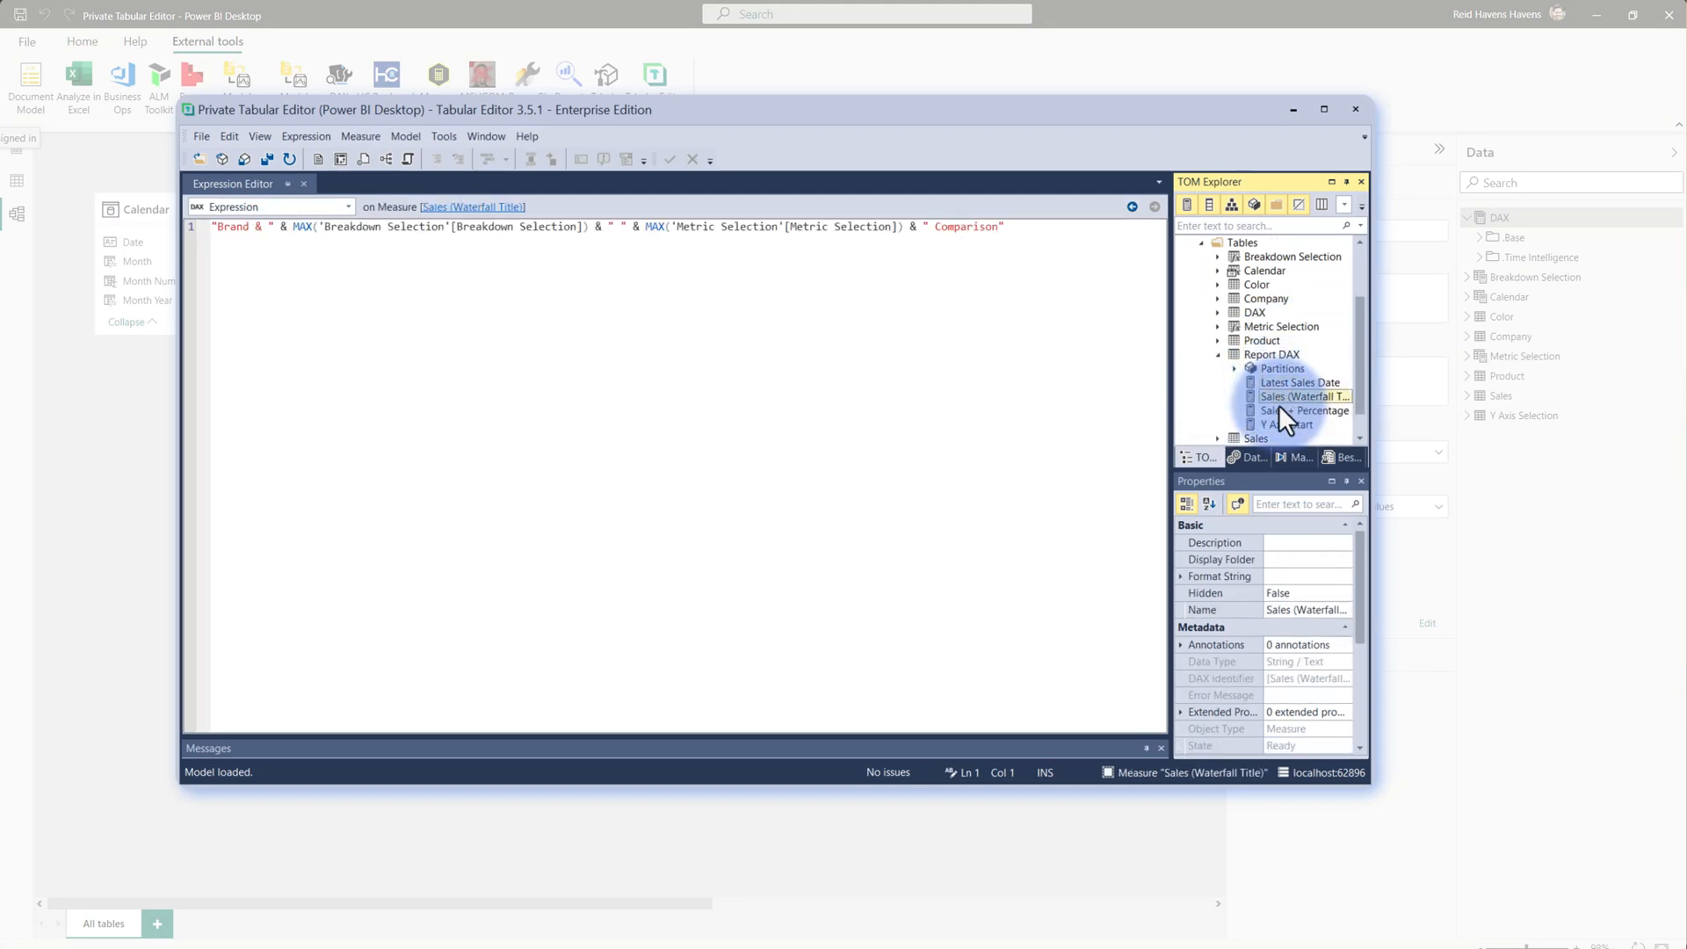
left_click(1286, 423)
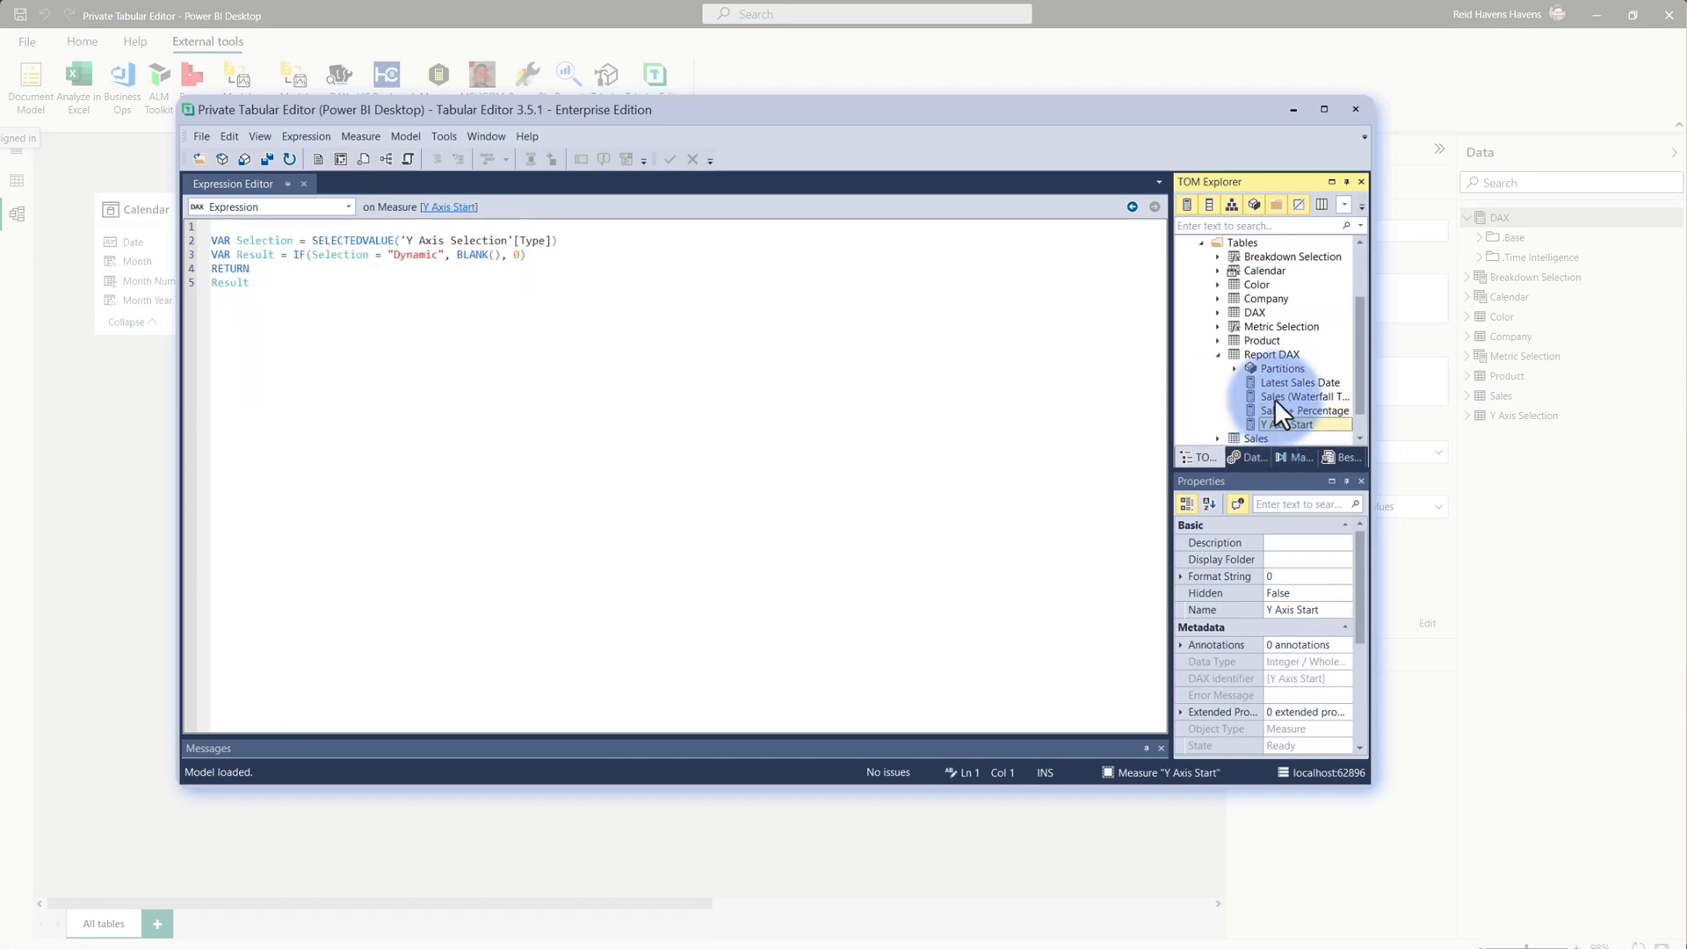
left_click(1272, 354)
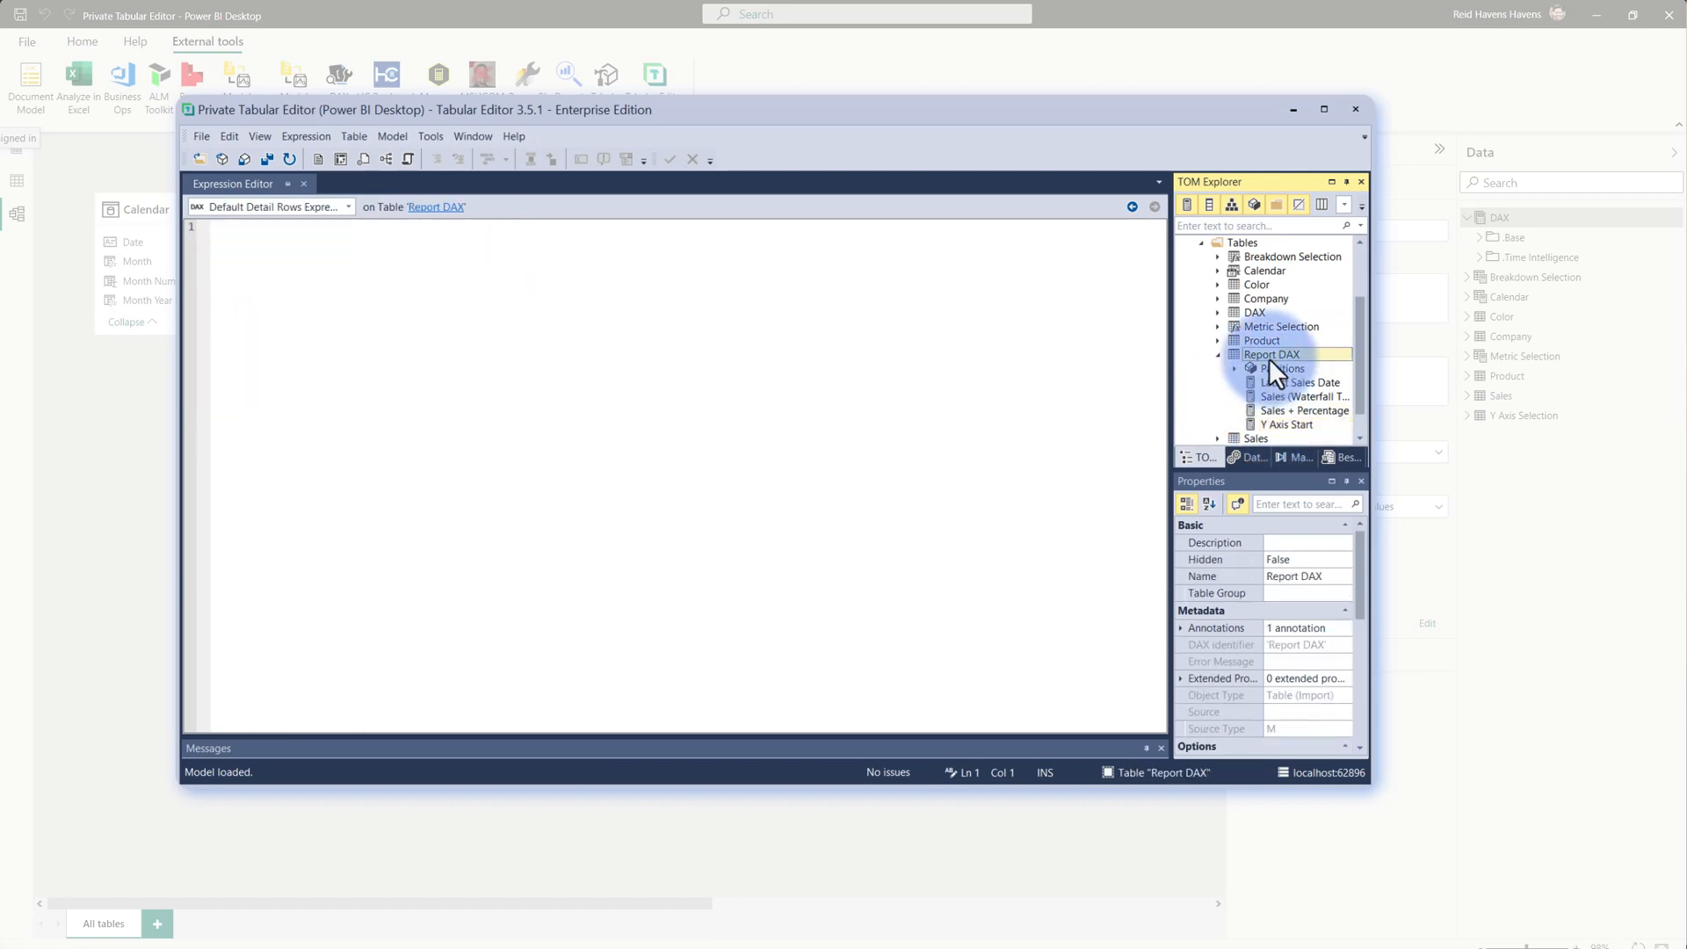
scroll("down", 3)
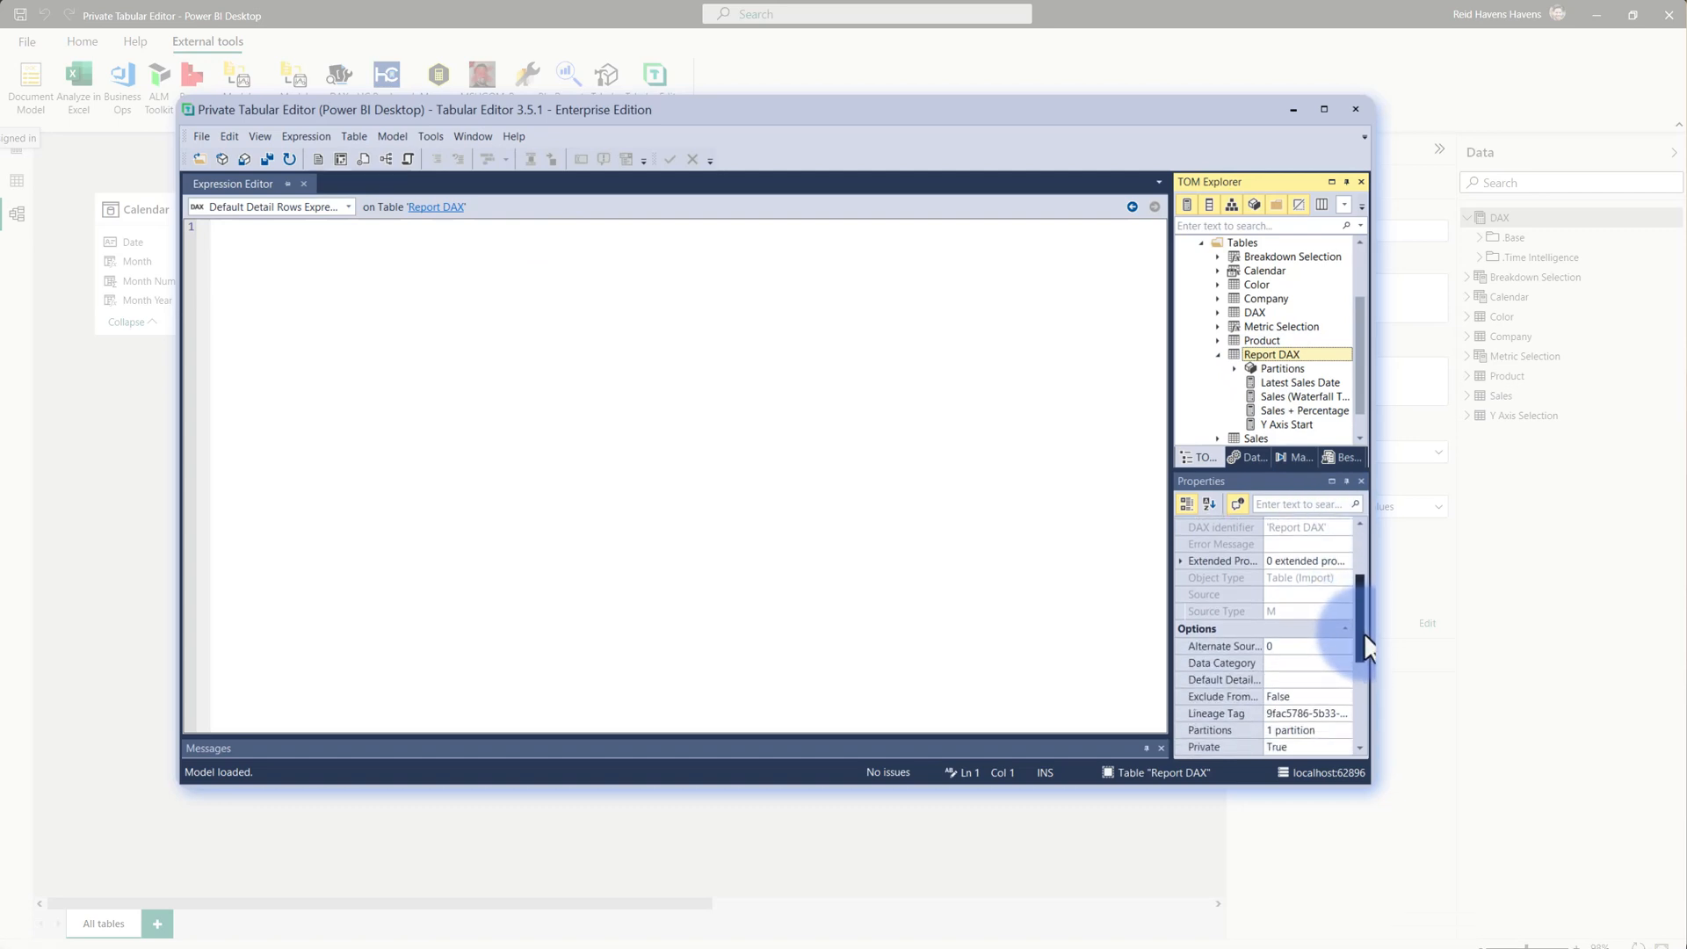
scroll("down", 3)
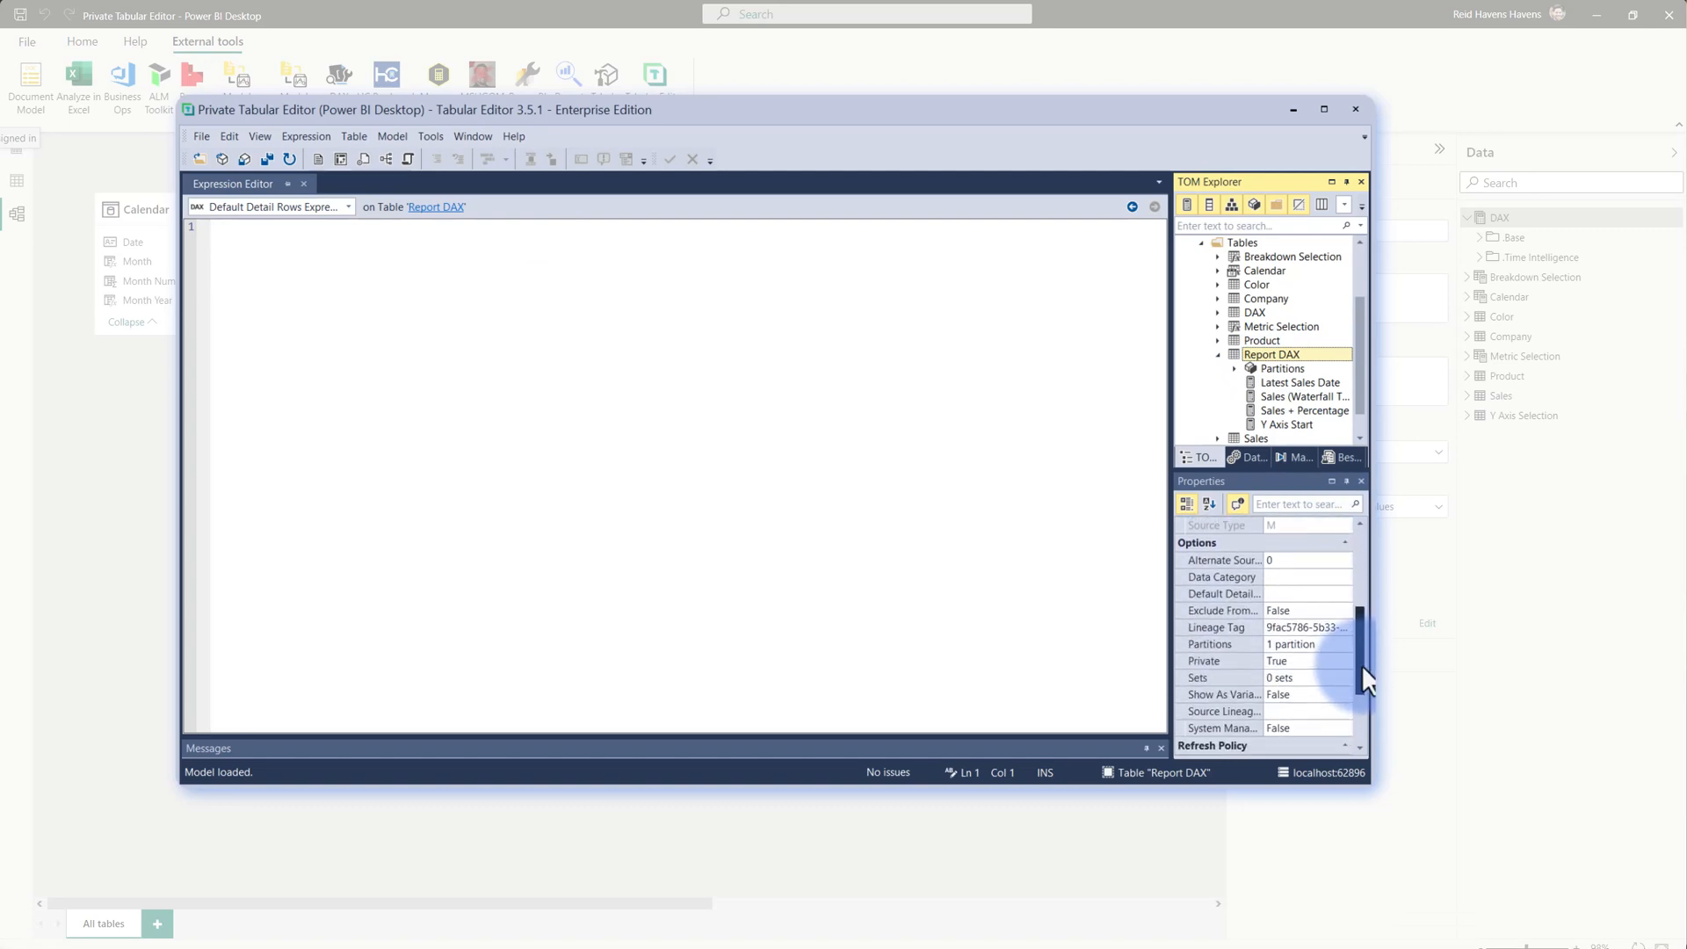